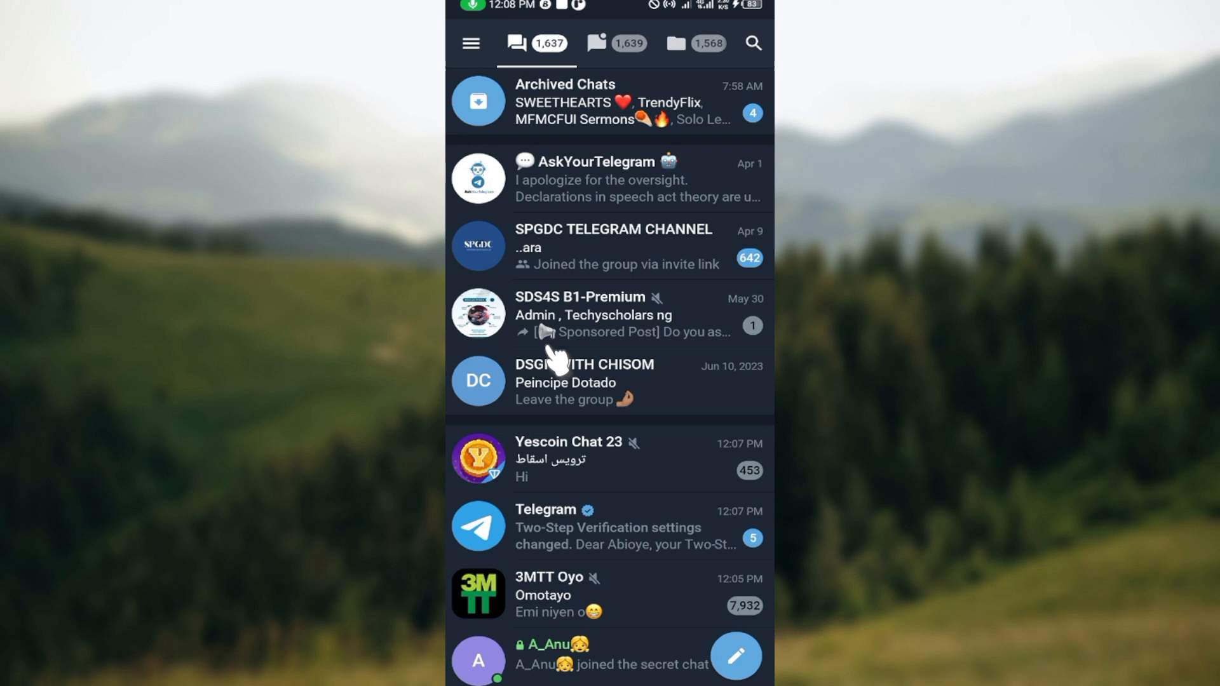
{"action": "mouse_move", "coordinate": [630, 171]}
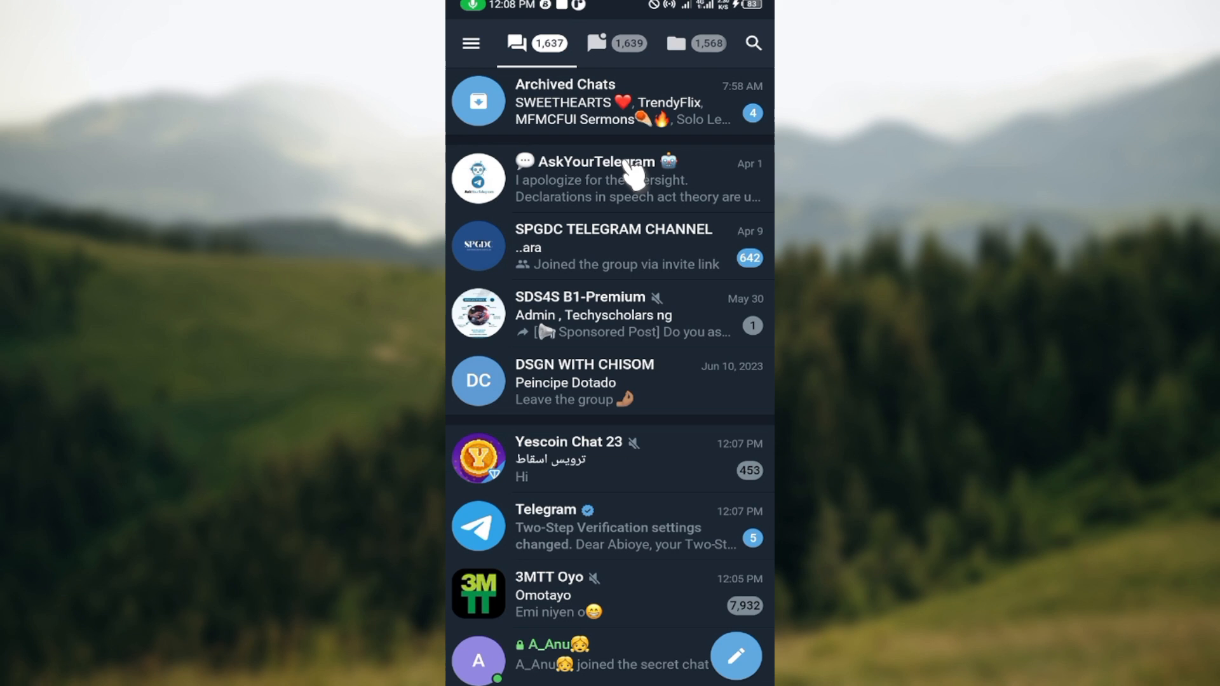
{"action": "mouse_move", "coordinate": [470, 59]}
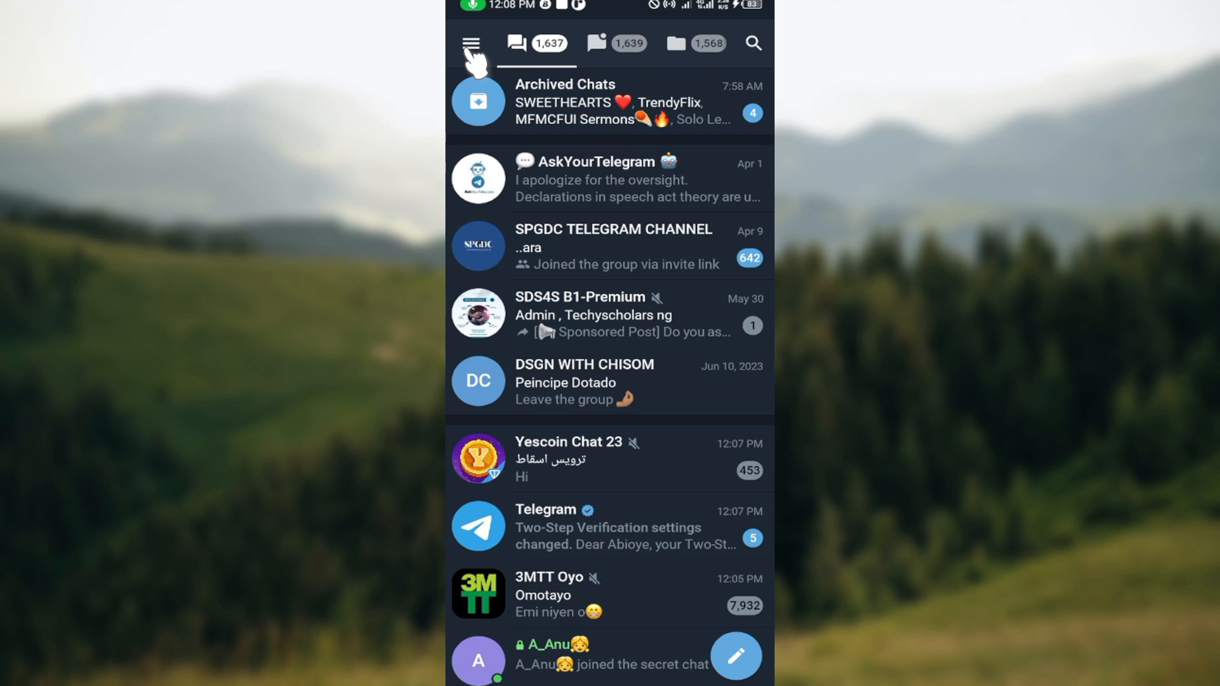
Step: Show the main navigation drawer over the chat list
{"action": "left_click", "coordinate": [472, 43]}
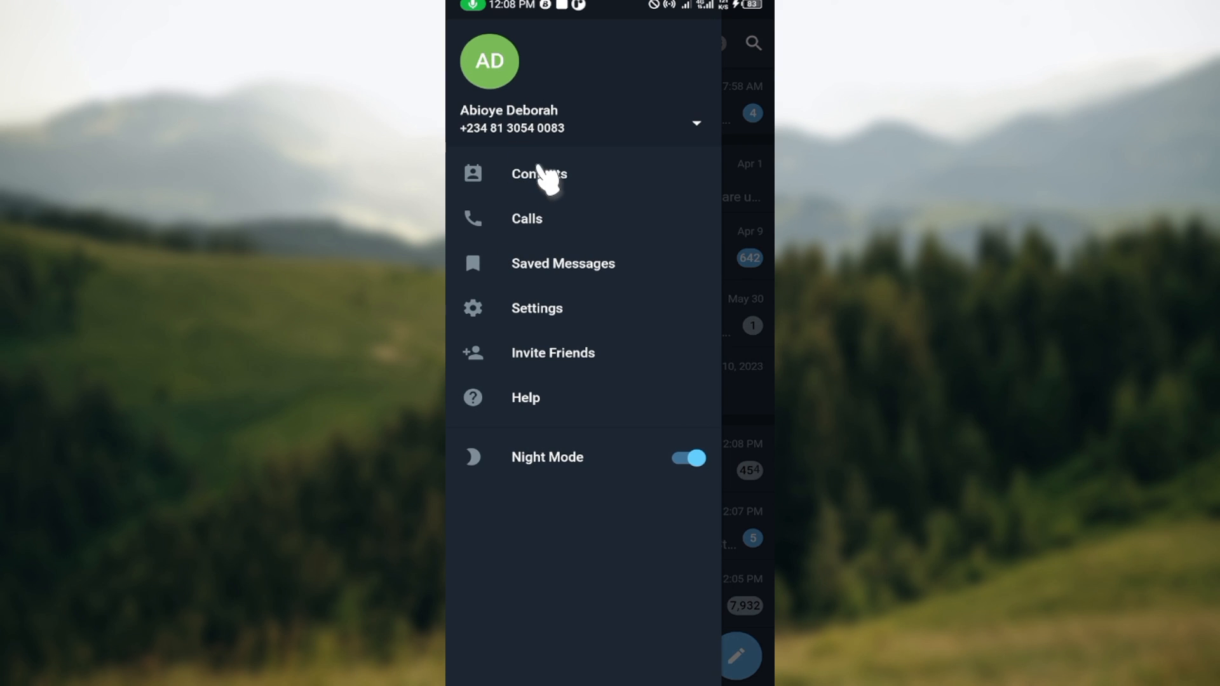
{"action": "mouse_move", "coordinate": [550, 327]}
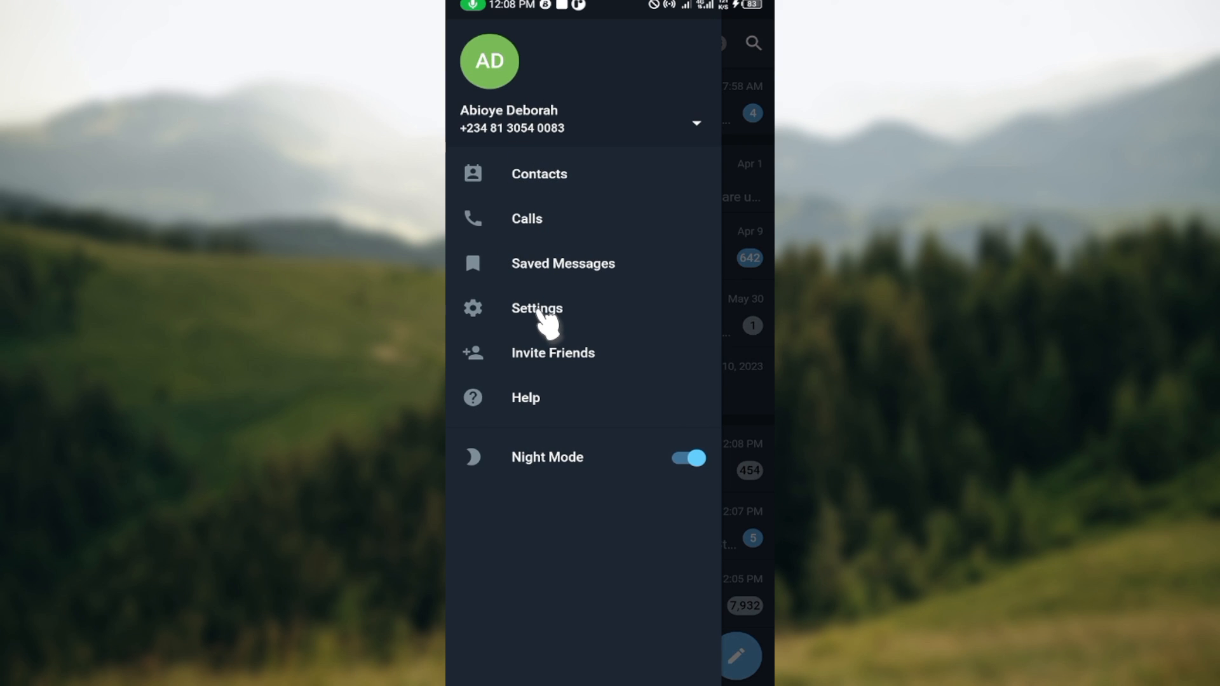
Step: Go to the account Settings page from the drawer
{"action": "left_click", "coordinate": [536, 308]}
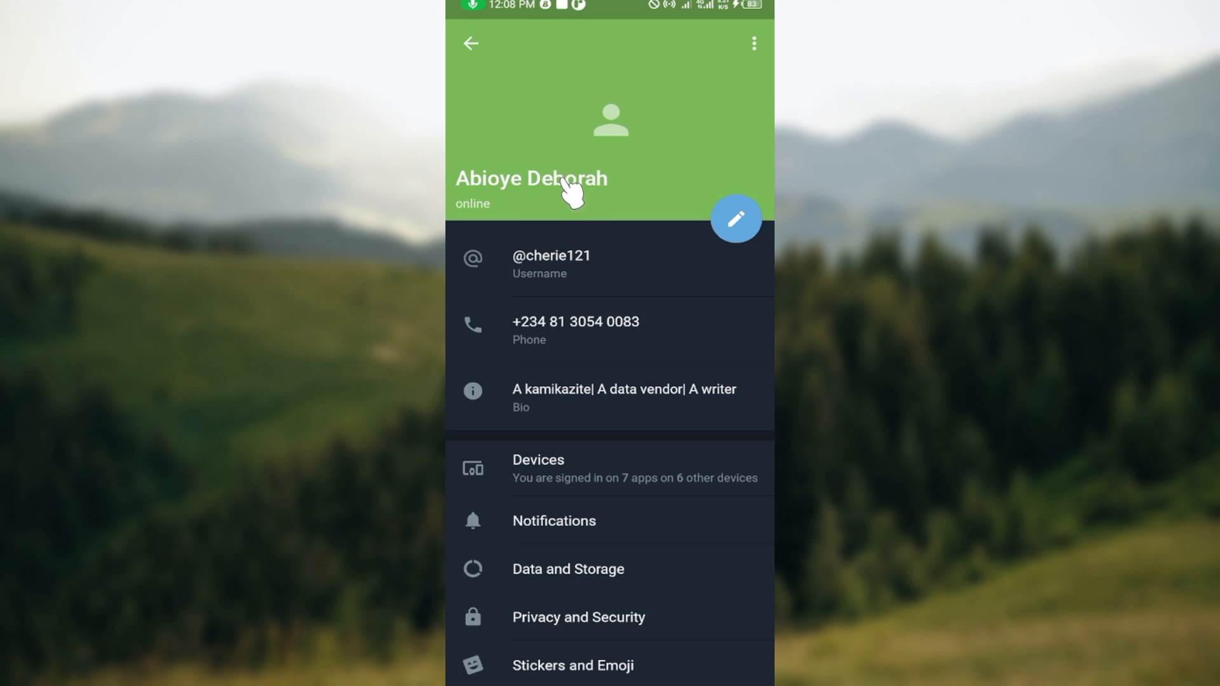
{"action": "mouse_move", "coordinate": [585, 442]}
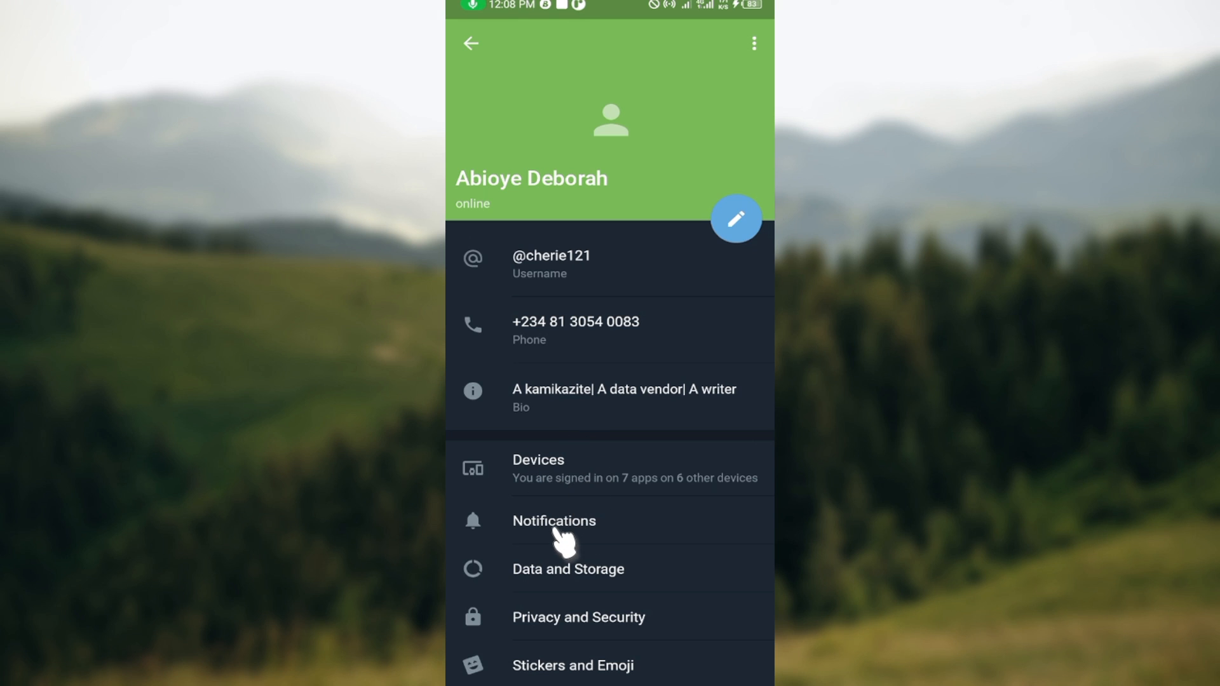
Step: In Notifications, switch off New Contacts alerts and reveal the reset-all option without using it
{"action": "left_click", "coordinate": [553, 521]}
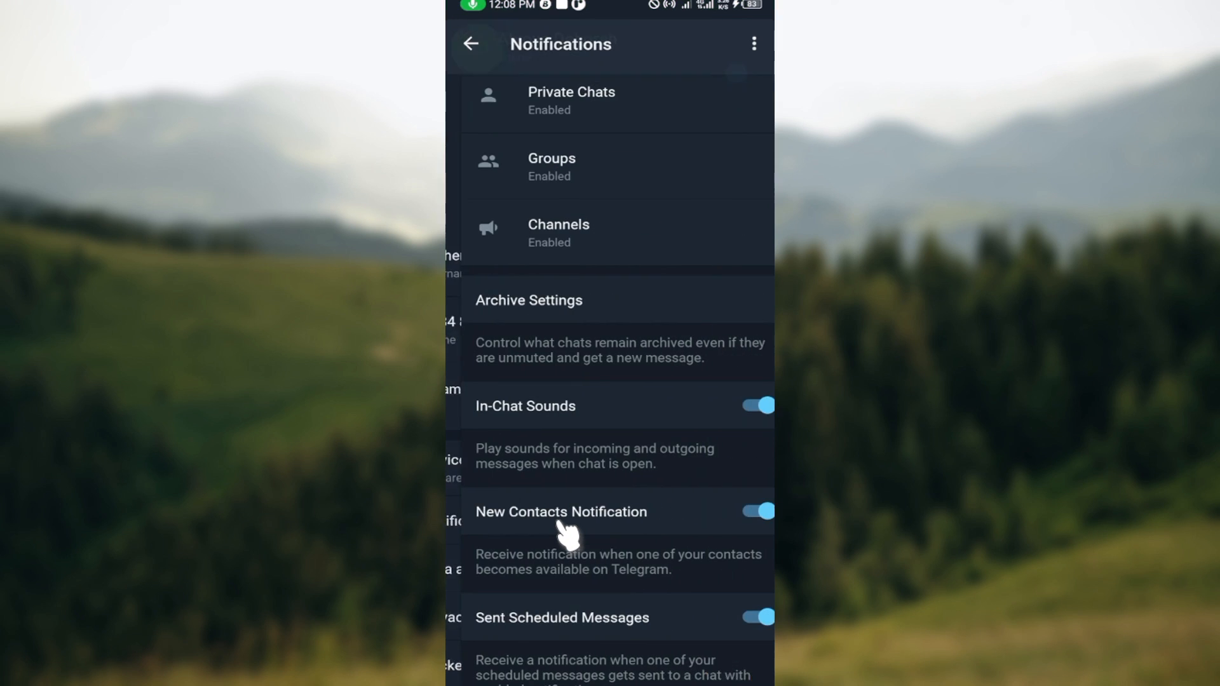
{"action": "left_click", "coordinate": [751, 511]}
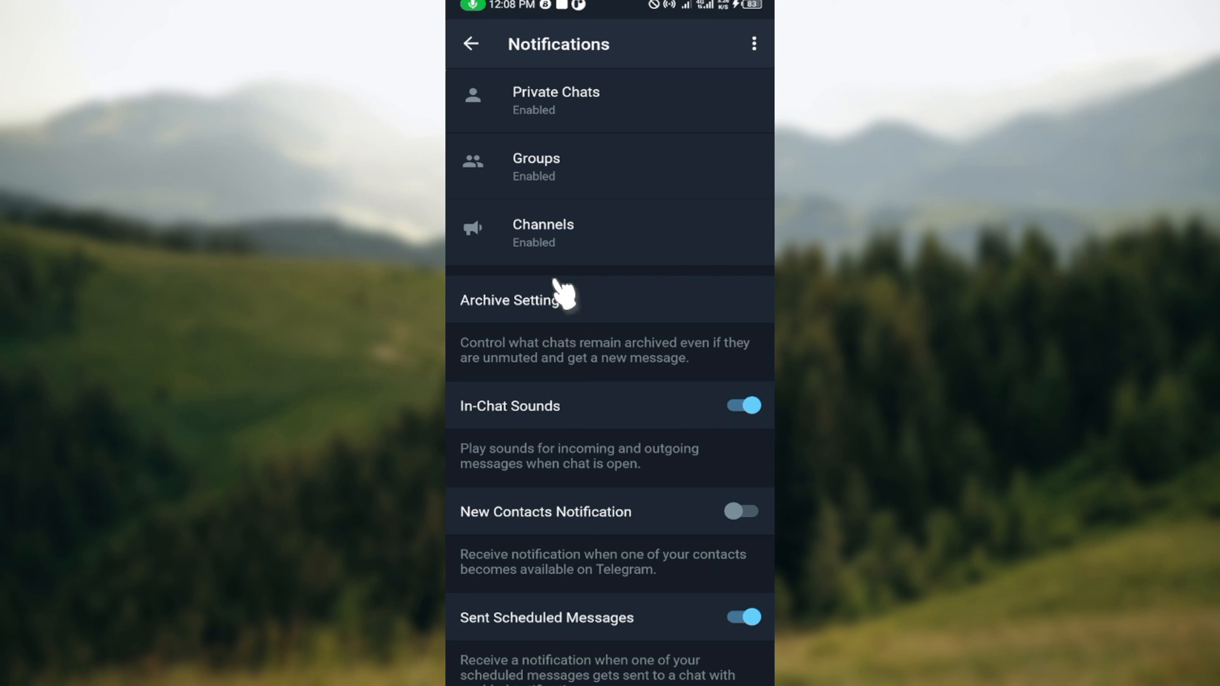
{"action": "mouse_move", "coordinate": [754, 85]}
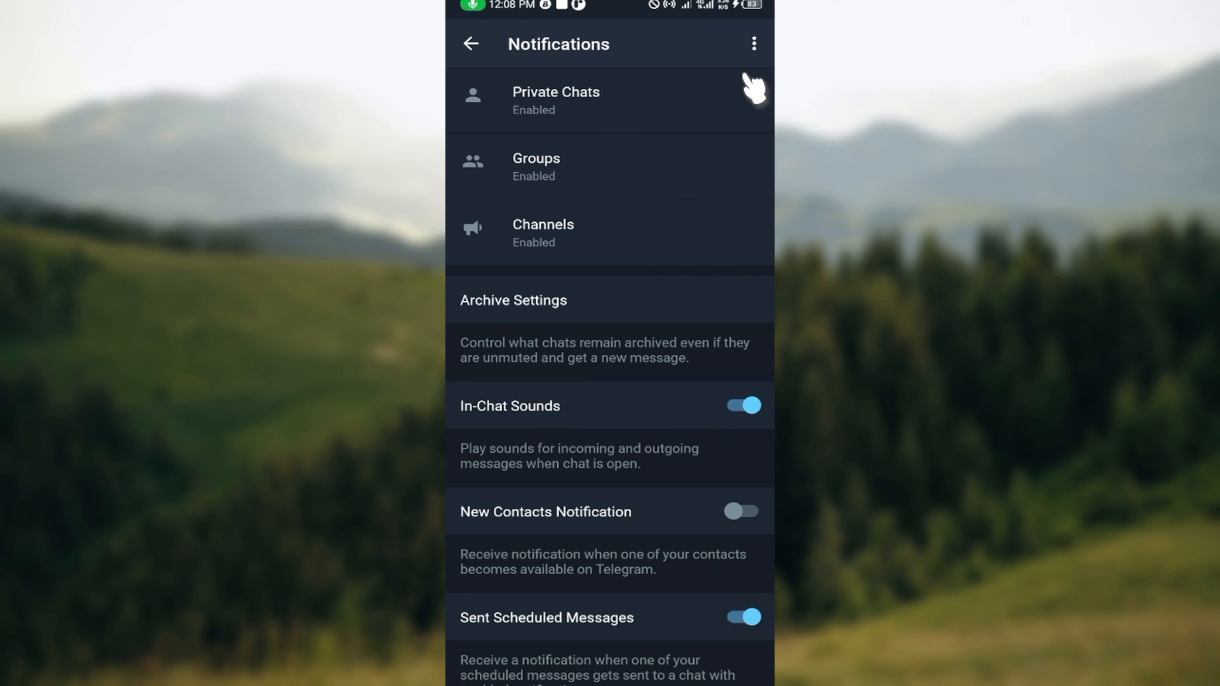
{"action": "left_click", "coordinate": [754, 44]}
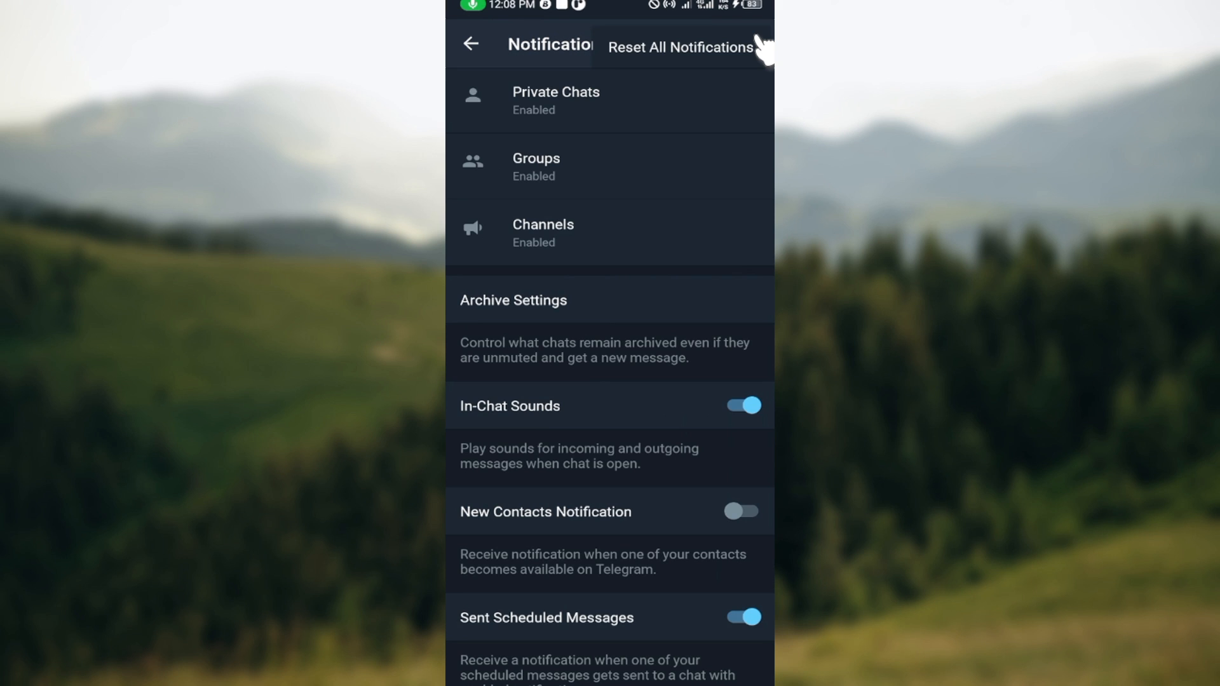
{"action": "mouse_move", "coordinate": [712, 125]}
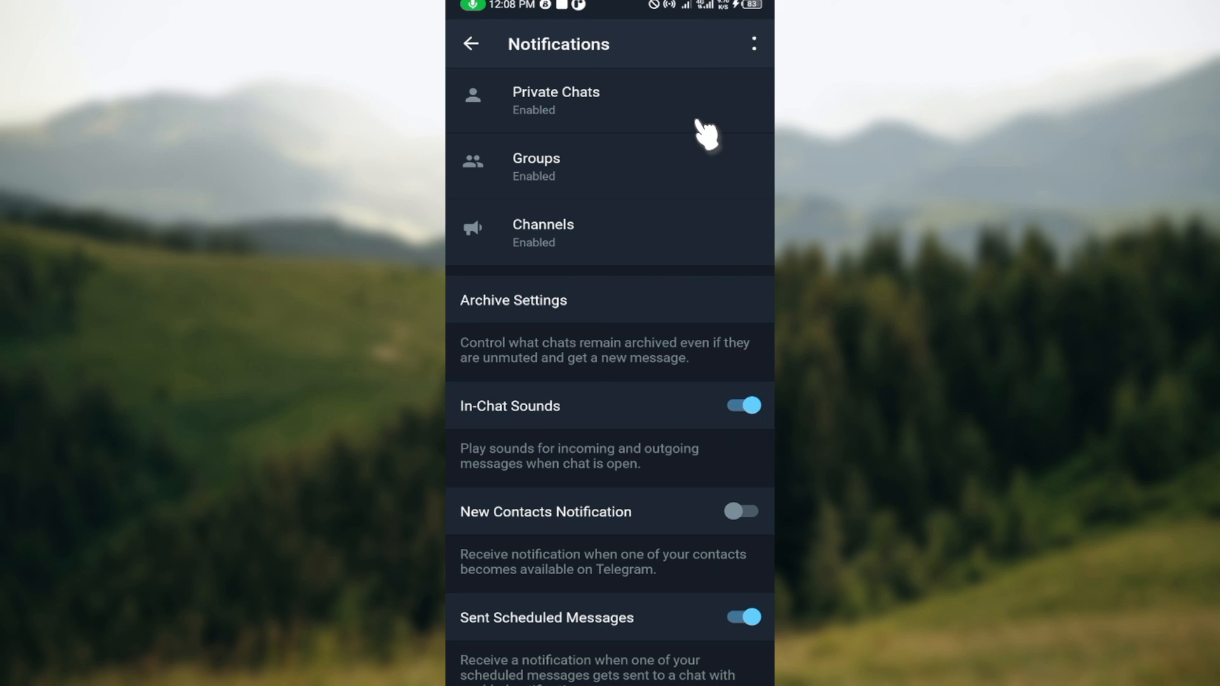
{"action": "mouse_move", "coordinate": [667, 303]}
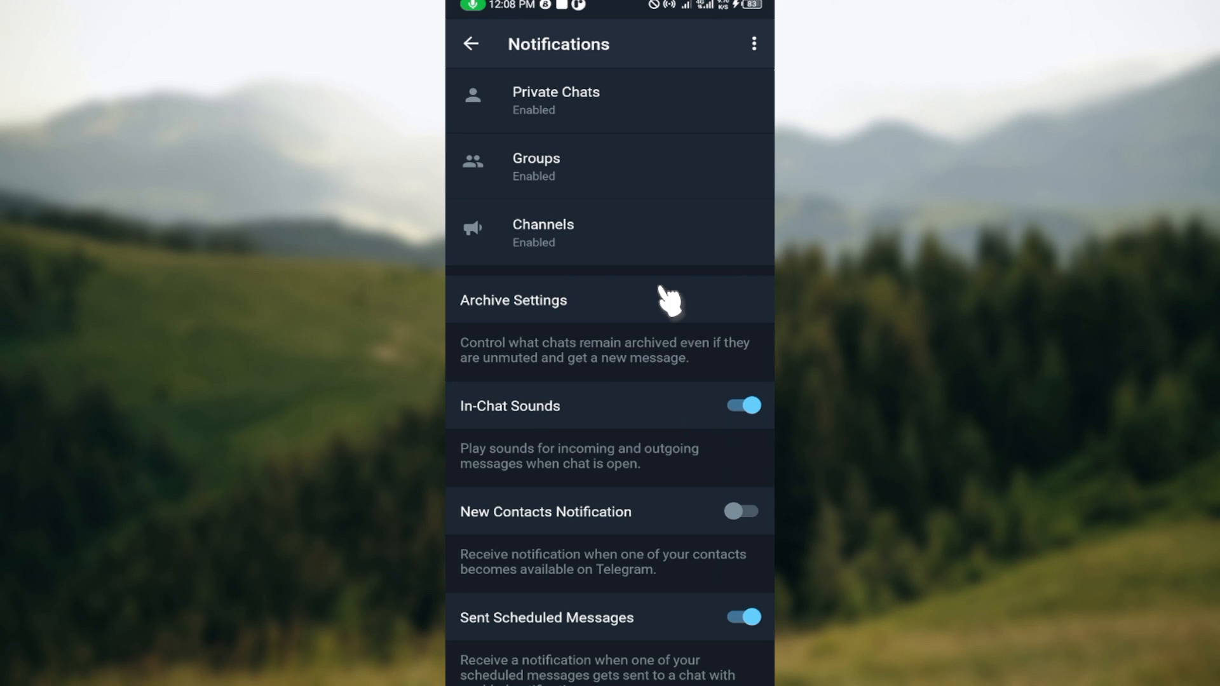
{"action": "mouse_move", "coordinate": [581, 367]}
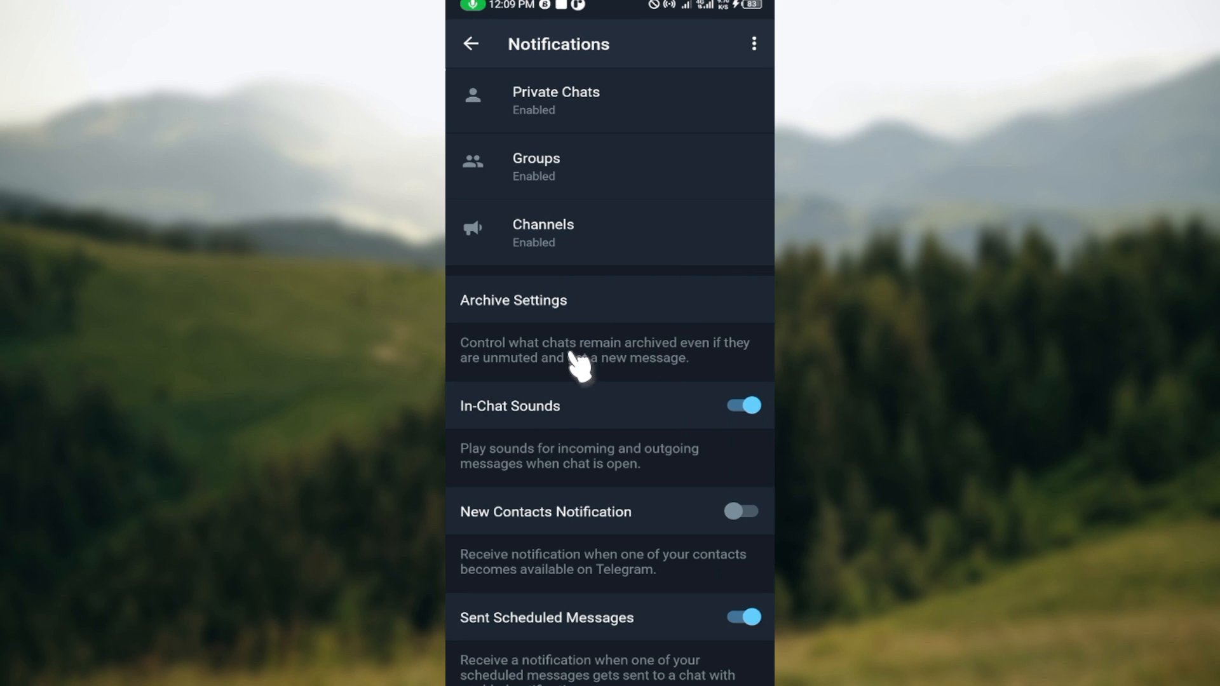
{"action": "mouse_move", "coordinate": [594, 193]}
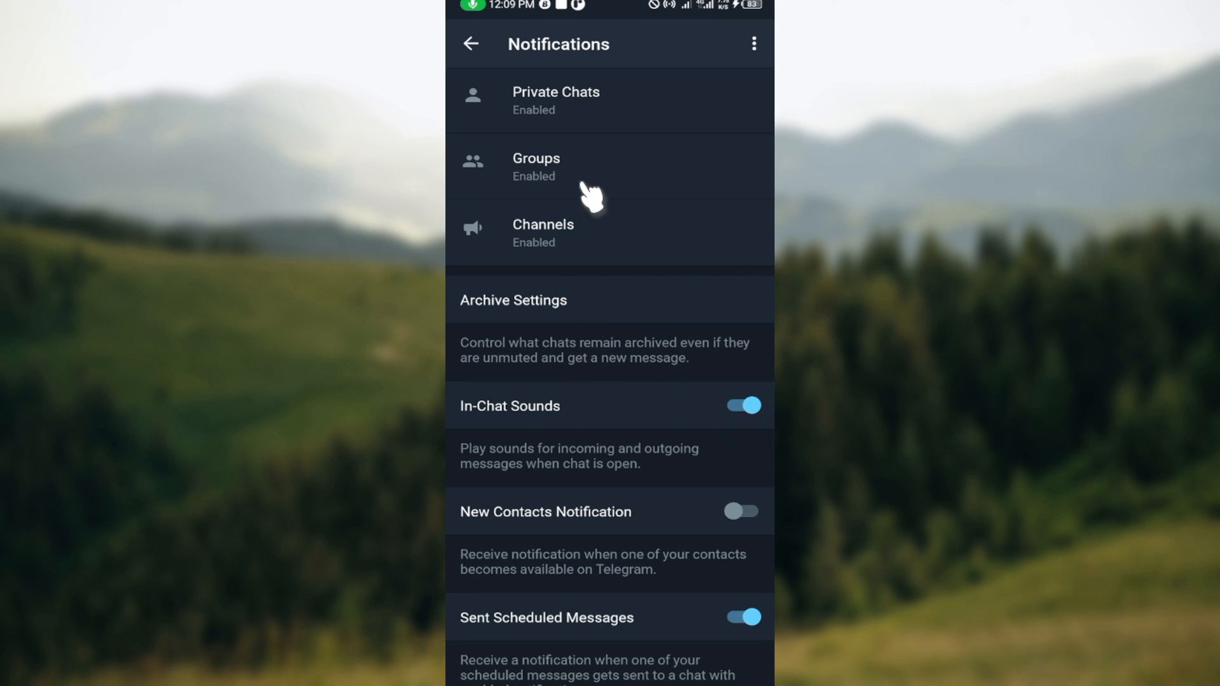
{"action": "mouse_move", "coordinate": [542, 110]}
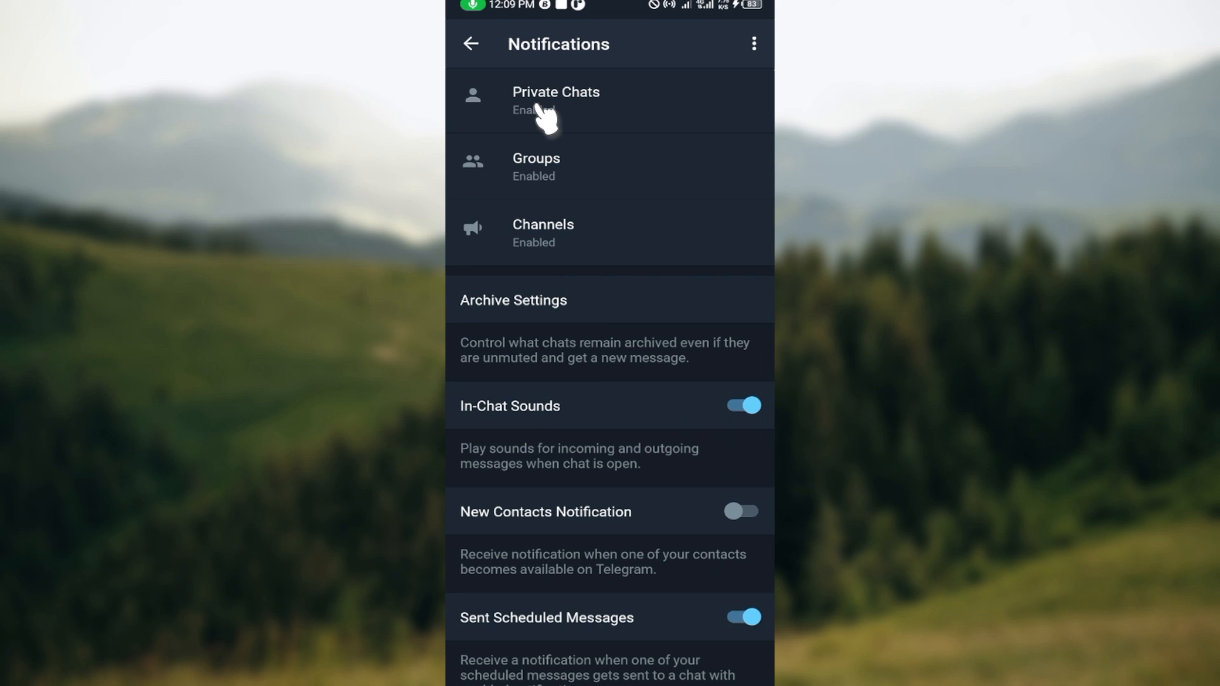
{"action": "mouse_move", "coordinate": [564, 113]}
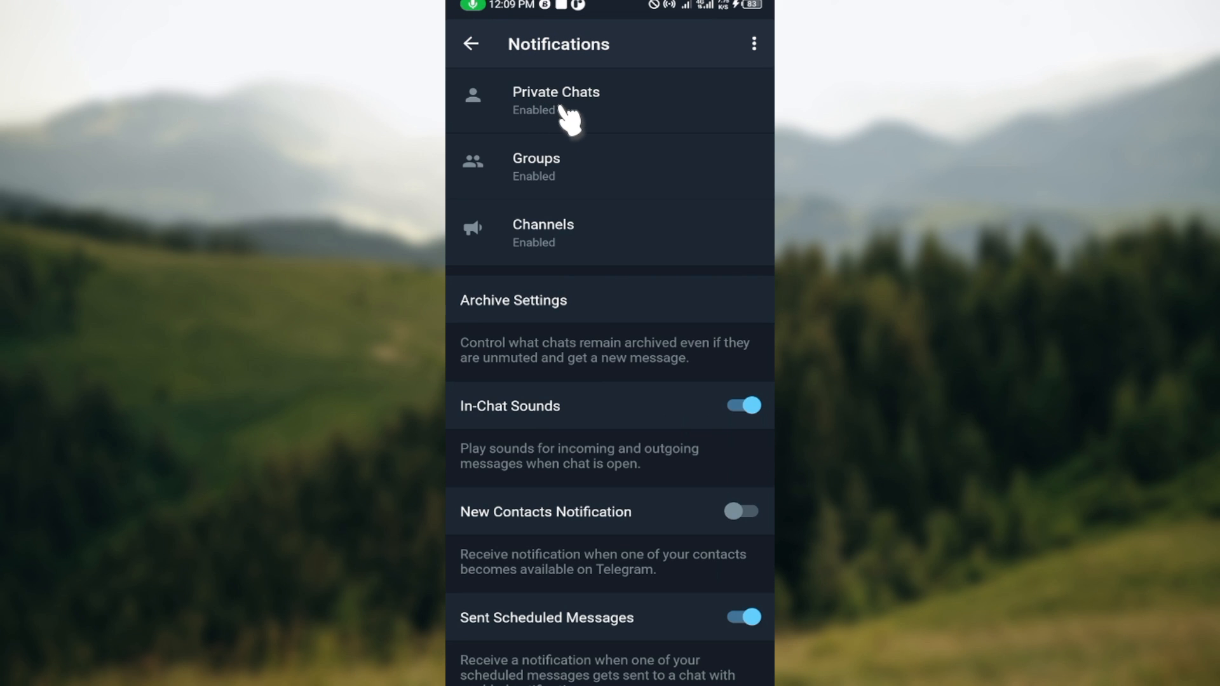
Step: For Private Chats, switch off Message Preview, secret chats on lock screen and Include Dismissed Messages
{"action": "left_click", "coordinate": [555, 99]}
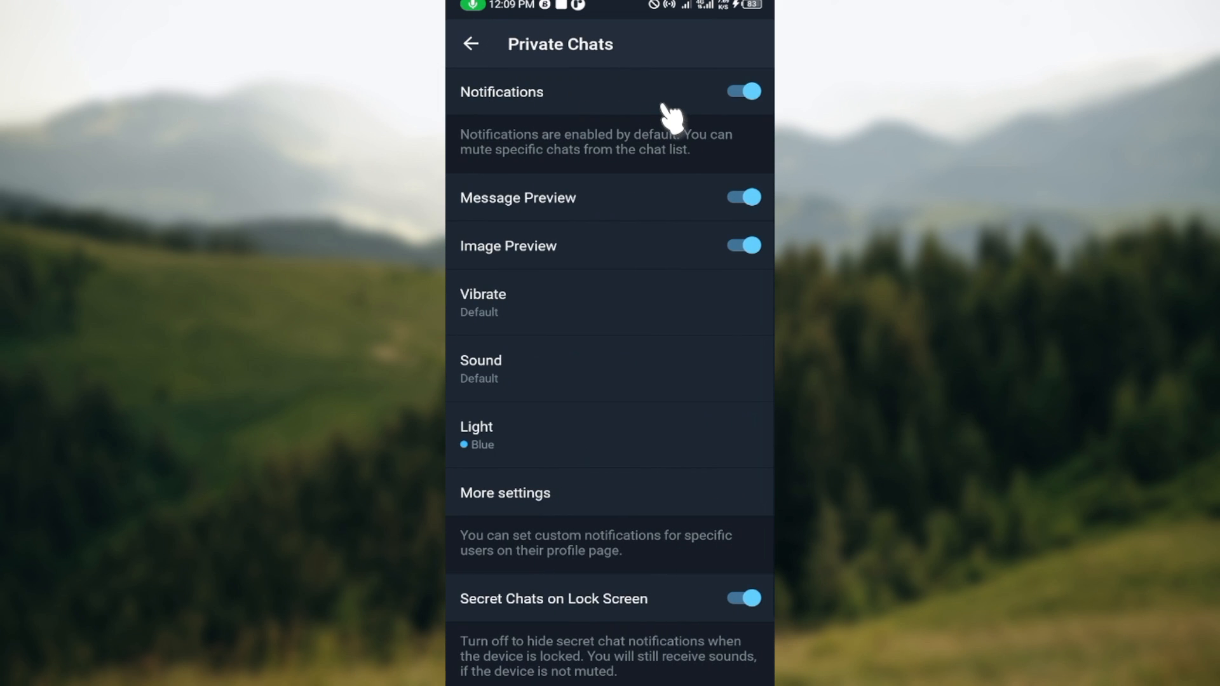
{"action": "mouse_move", "coordinate": [723, 129]}
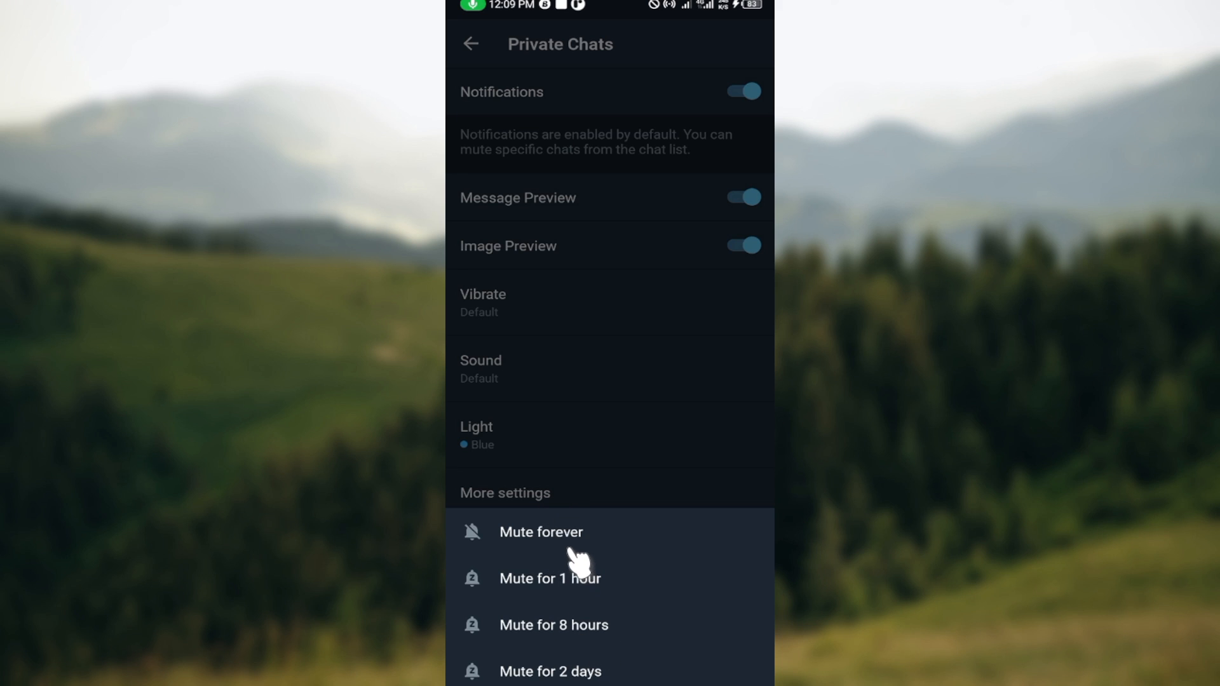
{"action": "mouse_move", "coordinate": [535, 601]}
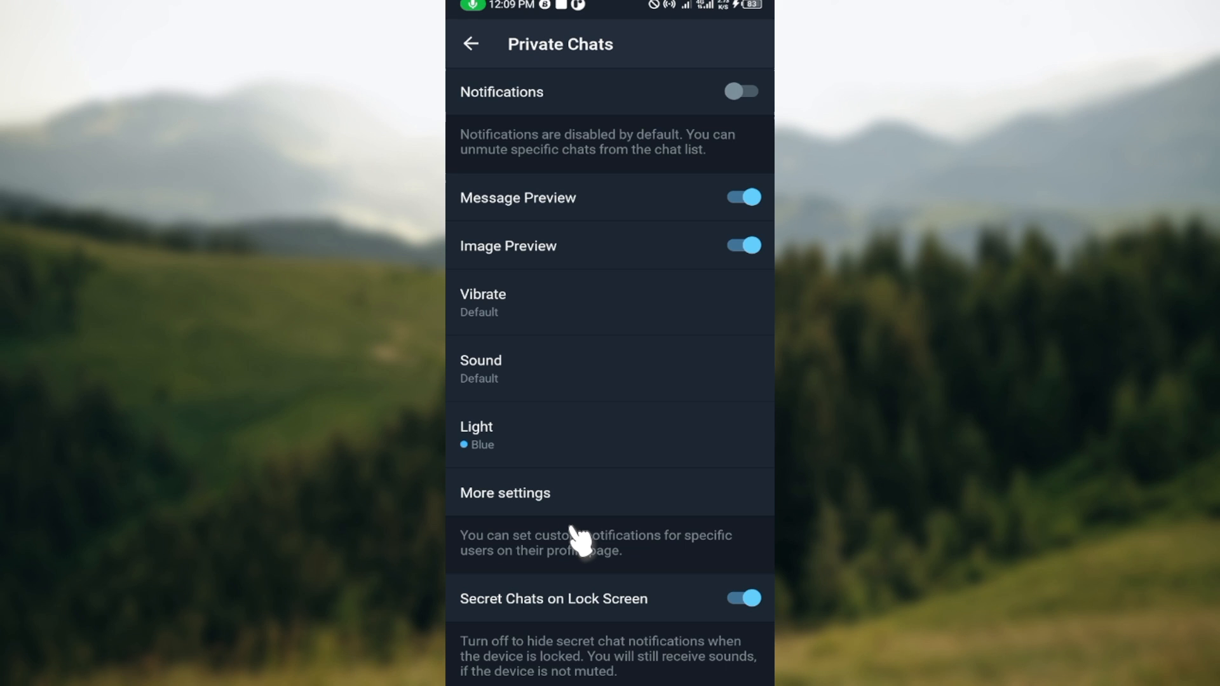
{"action": "mouse_move", "coordinate": [607, 136]}
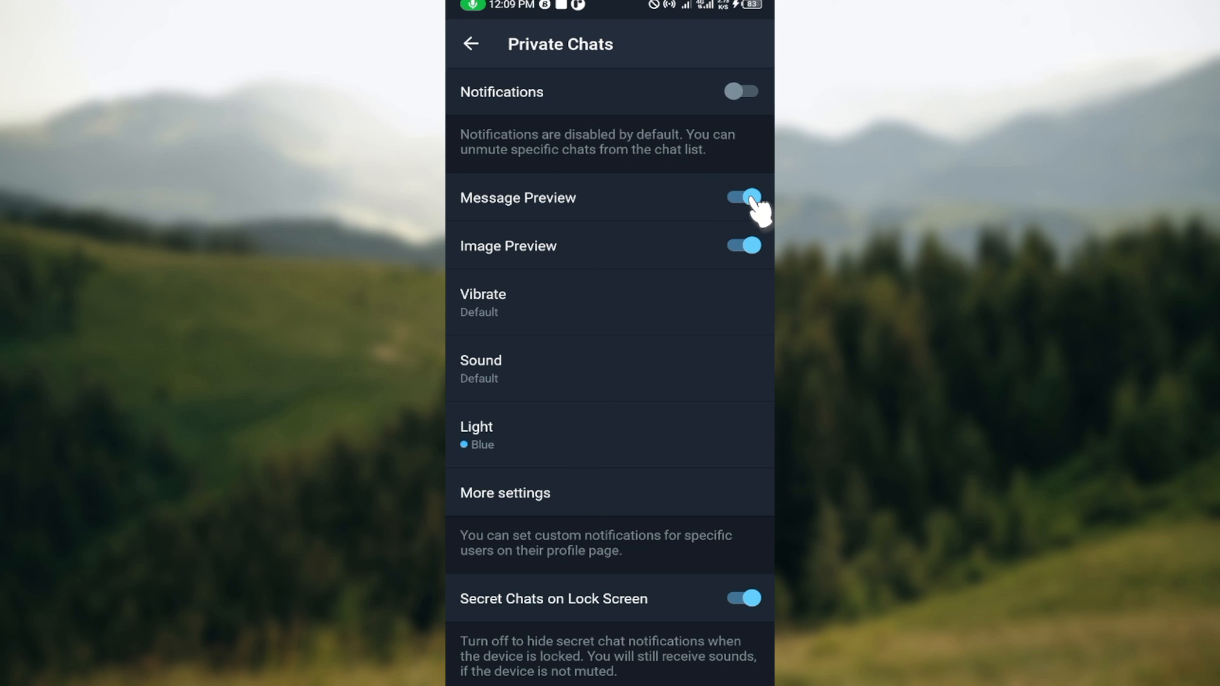
{"action": "left_click", "coordinate": [739, 197]}
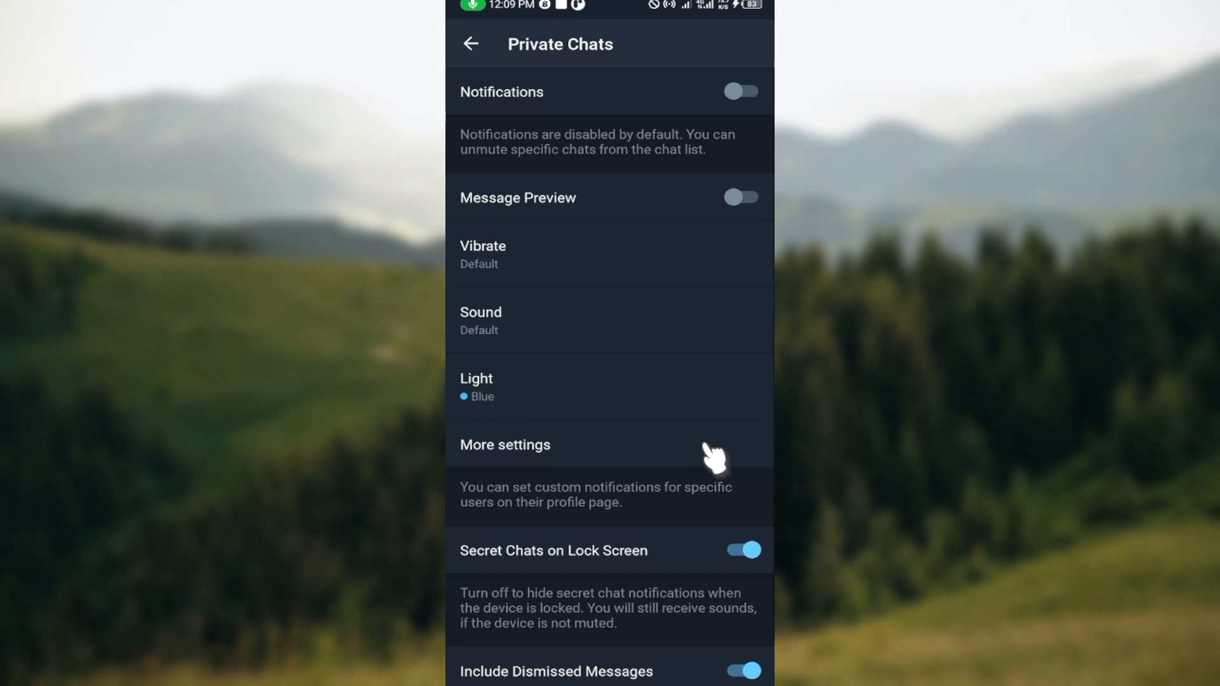
{"action": "left_click", "coordinate": [742, 550]}
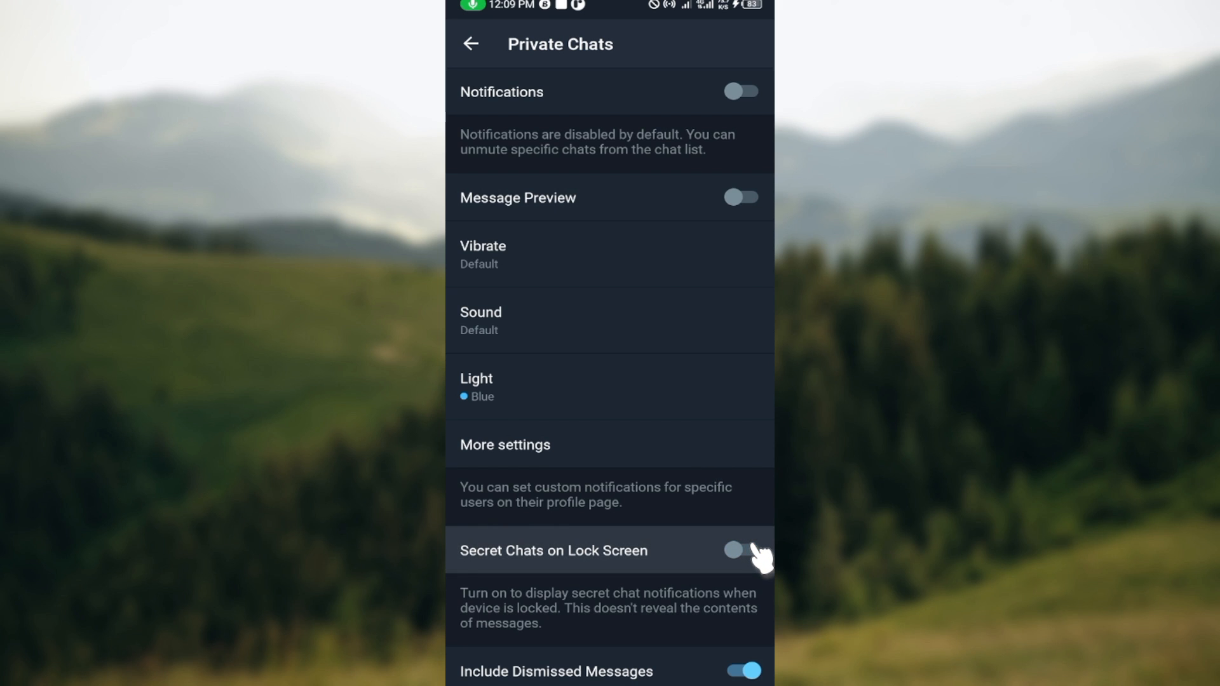
{"action": "scroll", "scroll_direction": "down", "scroll_amount": 3}
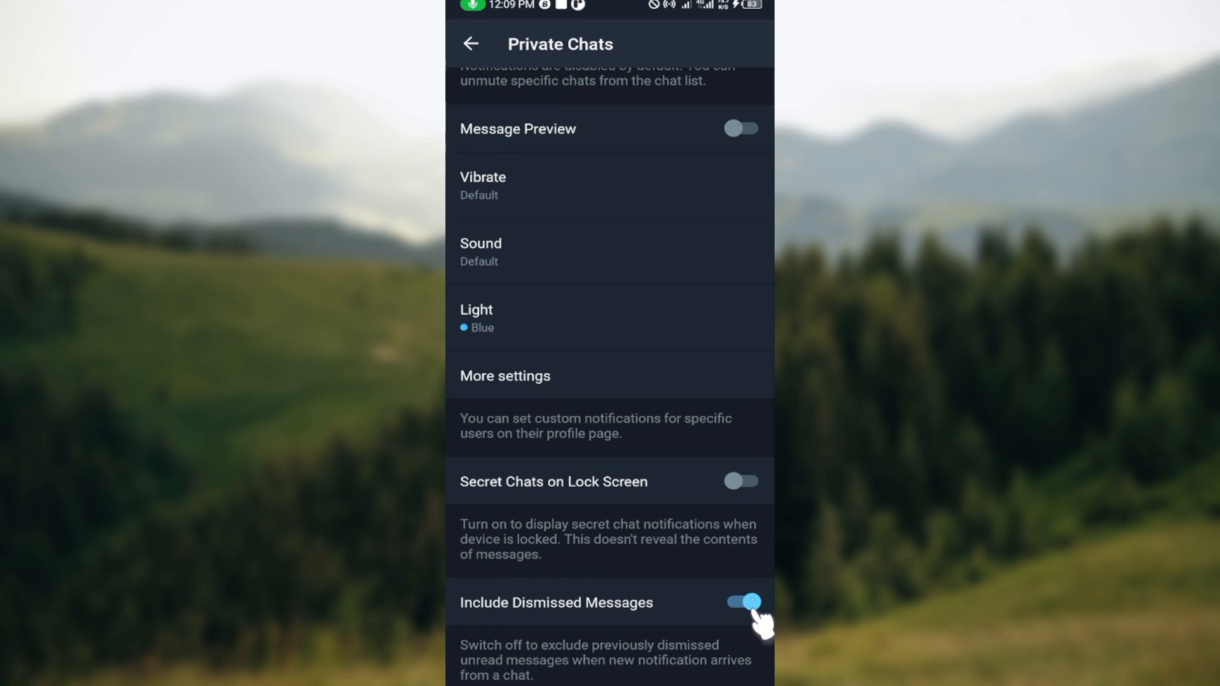
{"action": "left_click", "coordinate": [741, 602]}
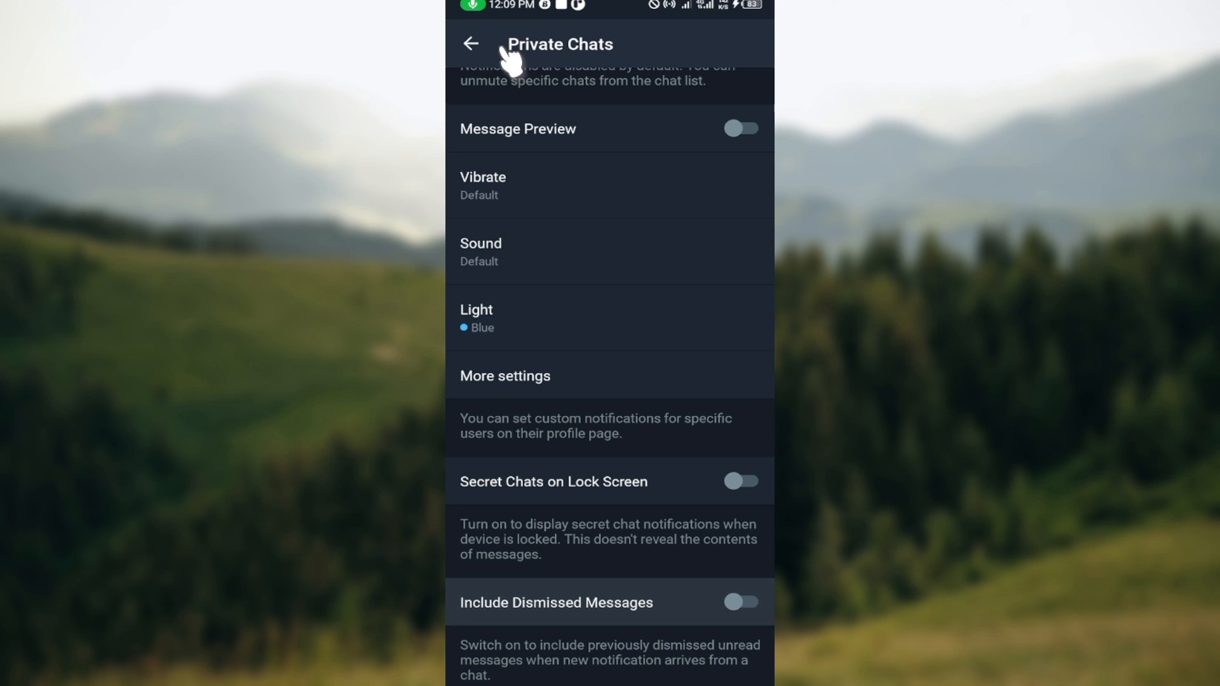
Step: Return to the Notifications overview, where Private Chats reads Disabled, and head to Groups
{"action": "left_click", "coordinate": [471, 44]}
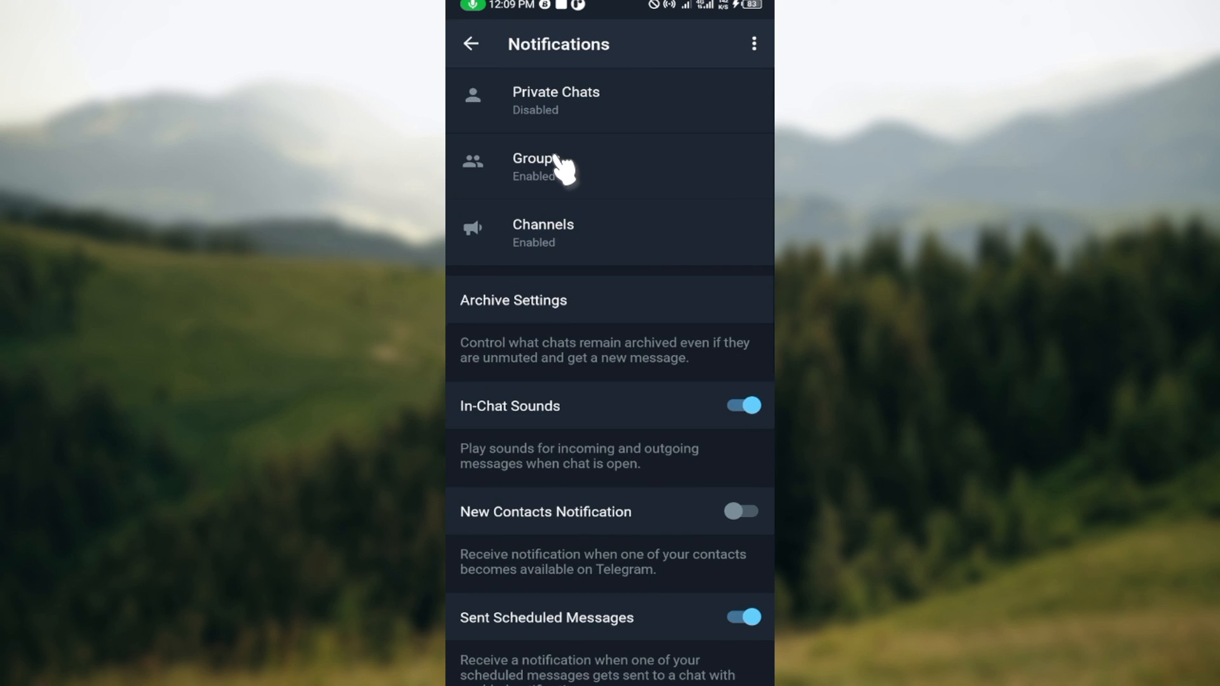
{"action": "scroll", "scroll_direction": "down", "scroll_amount": 3}
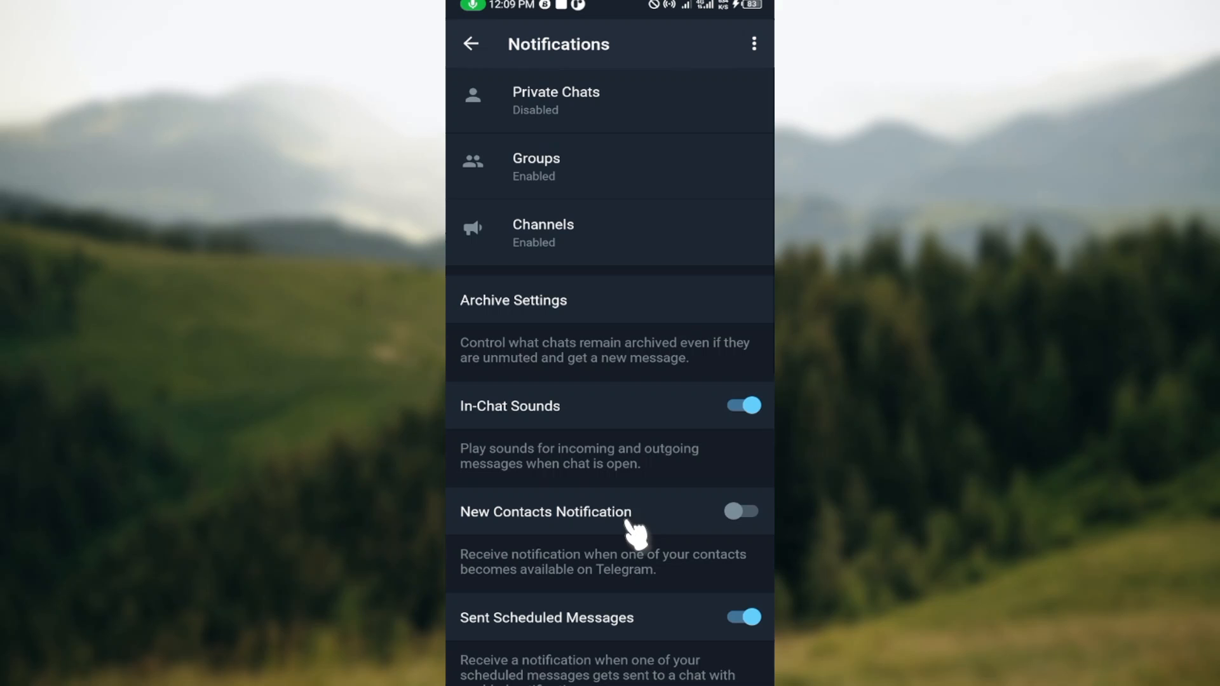
{"action": "mouse_move", "coordinate": [653, 168]}
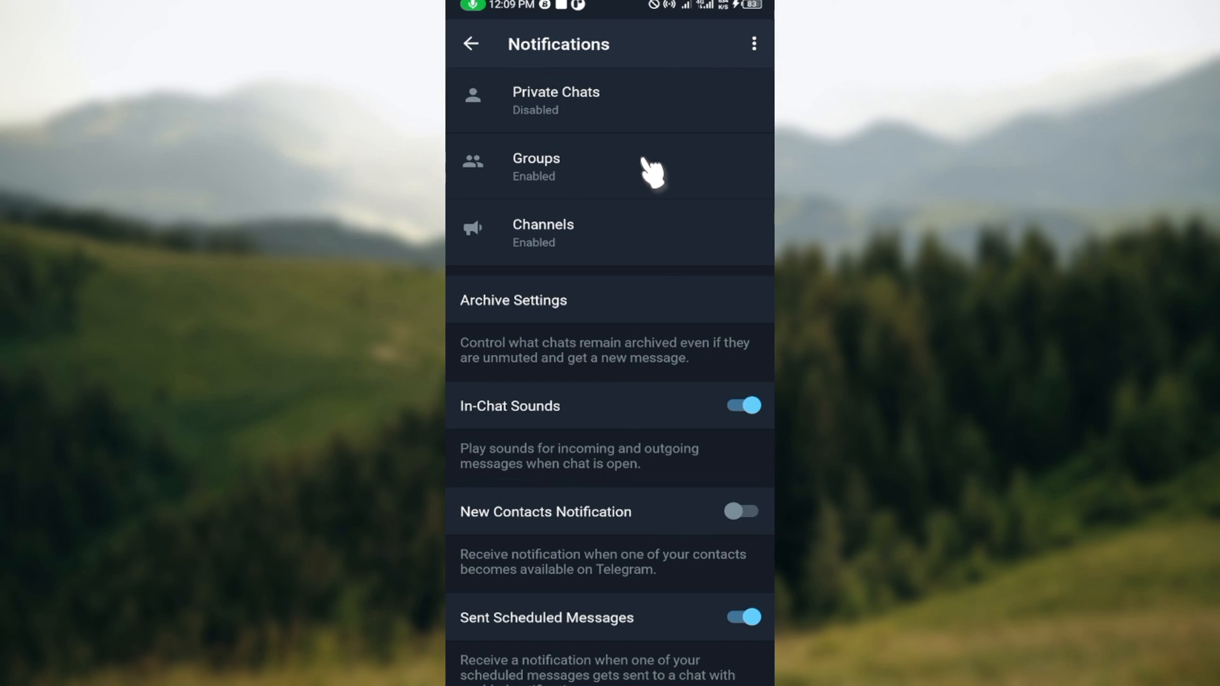
{"action": "scroll", "scroll_direction": "down", "scroll_amount": 3}
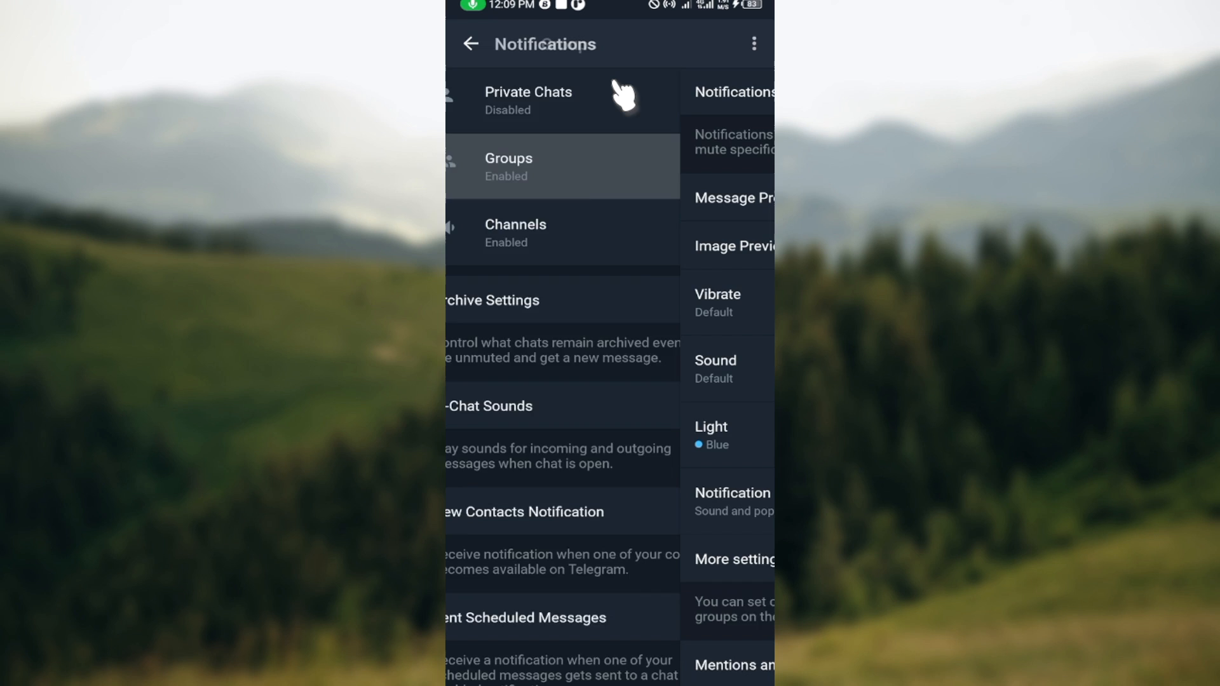
Step: Mute group notifications forever and switch off Message Preview and Mentions and Replies
{"action": "left_click", "coordinate": [509, 165]}
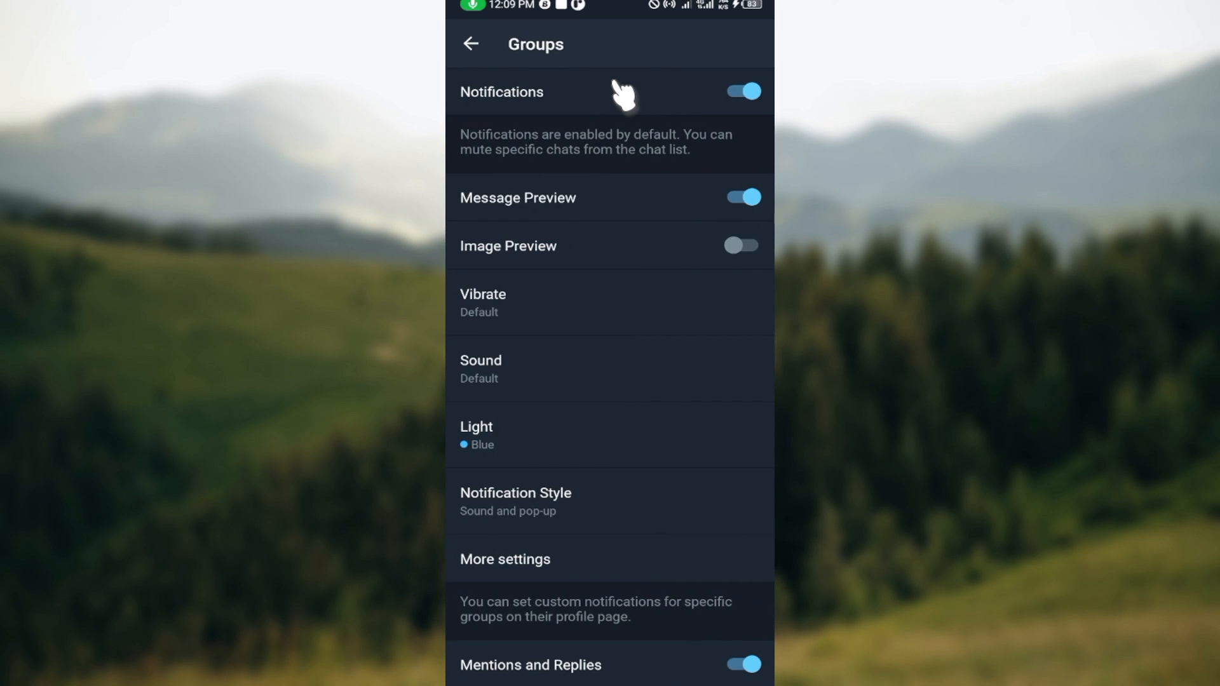
{"action": "mouse_move", "coordinate": [751, 105]}
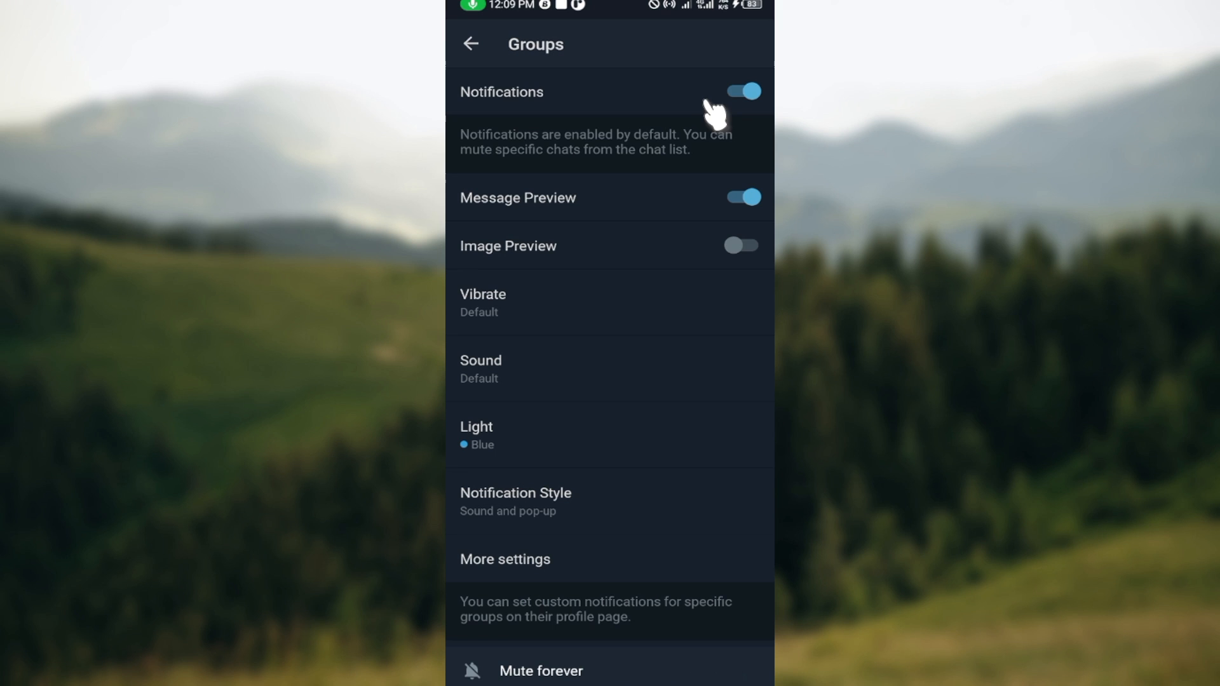
{"action": "mouse_move", "coordinate": [728, 136]}
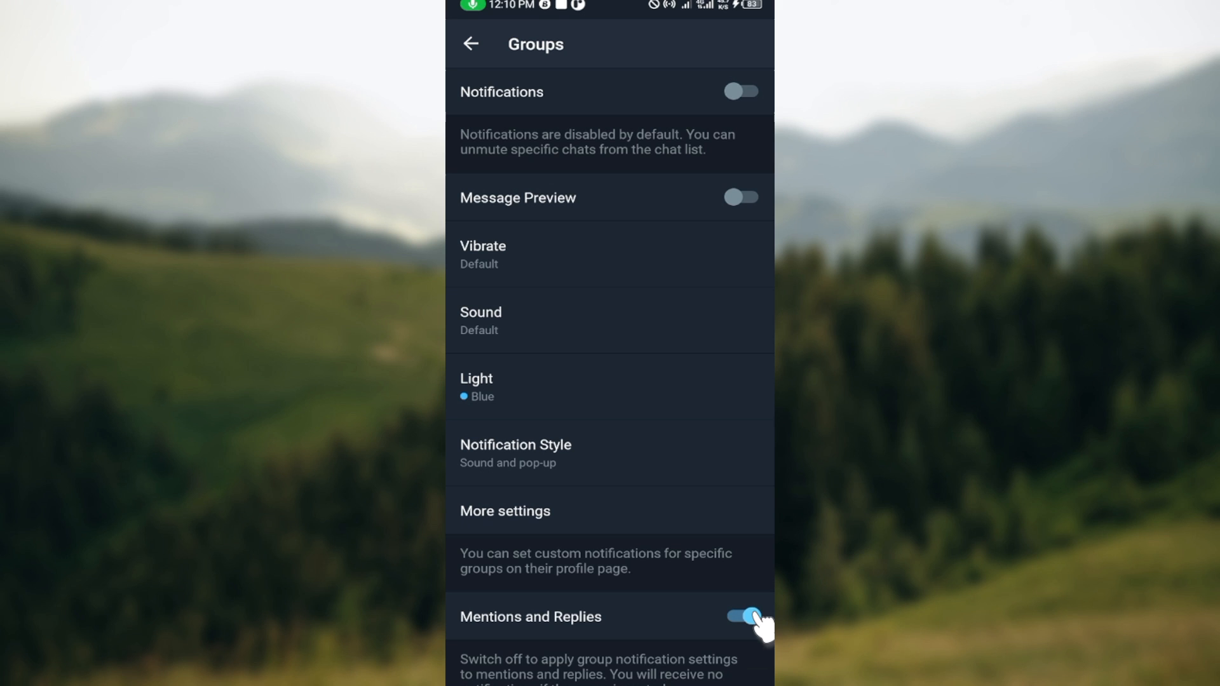
{"action": "left_click", "coordinate": [740, 617]}
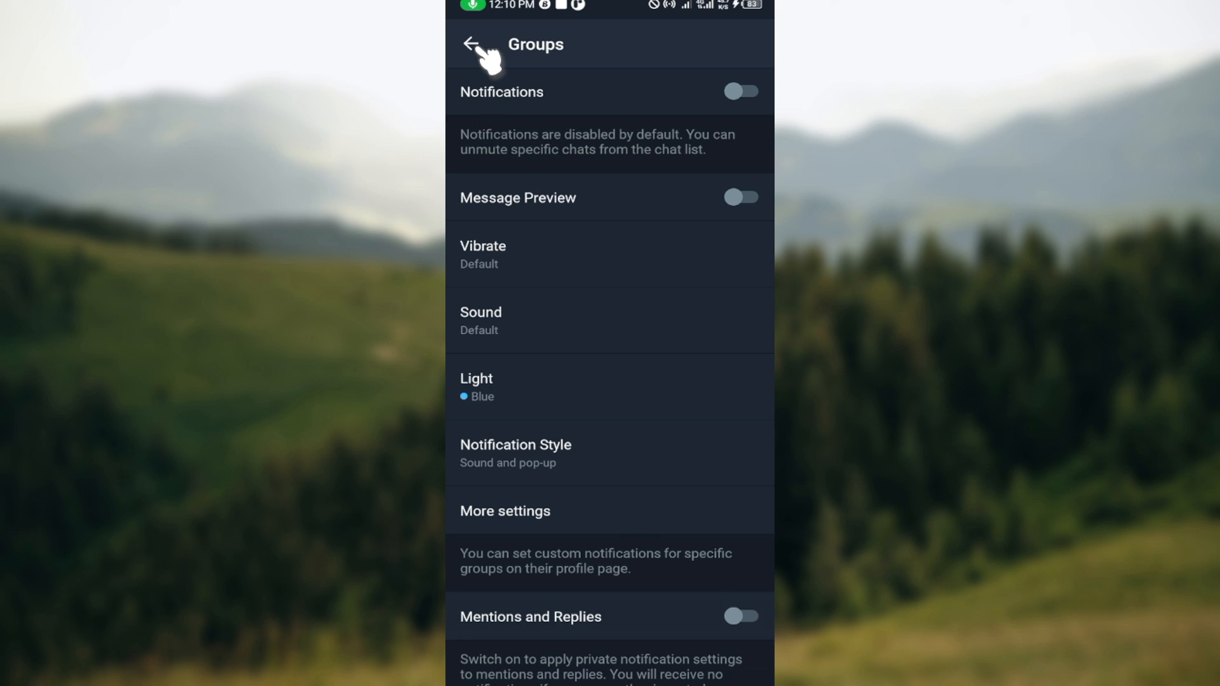
Step: For Channels, switch off Notifications, Message Preview and Include Dismissed Messages
{"action": "left_click", "coordinate": [470, 44]}
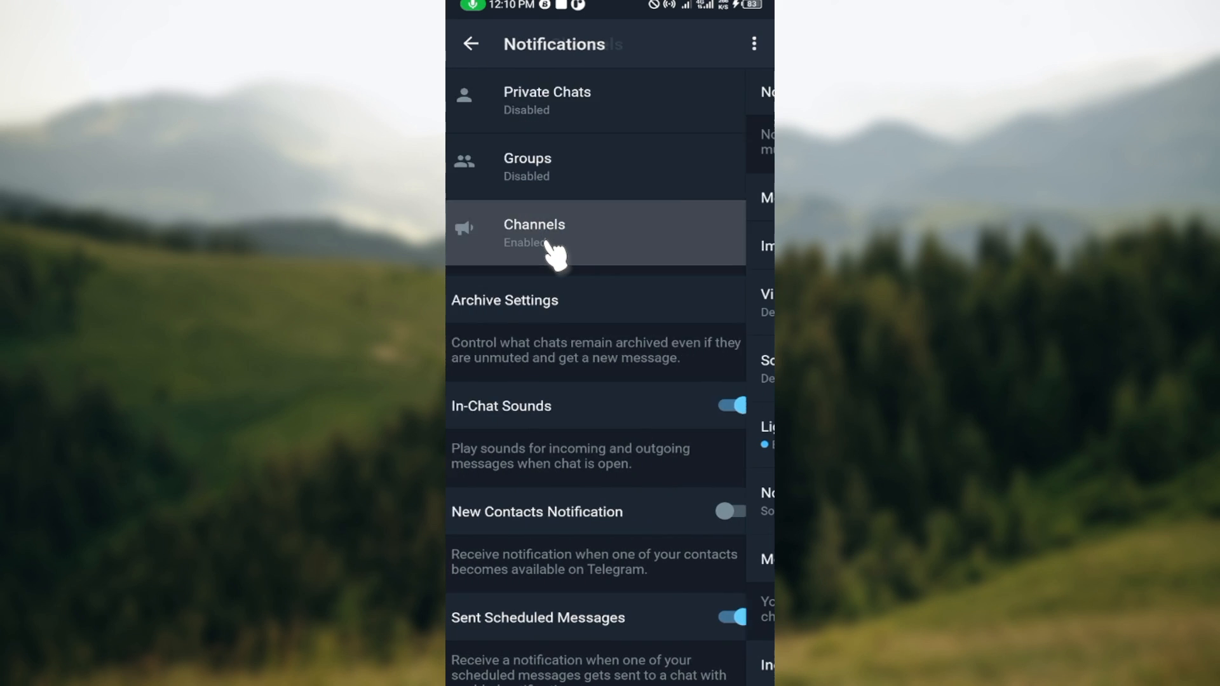
{"action": "left_click", "coordinate": [534, 233]}
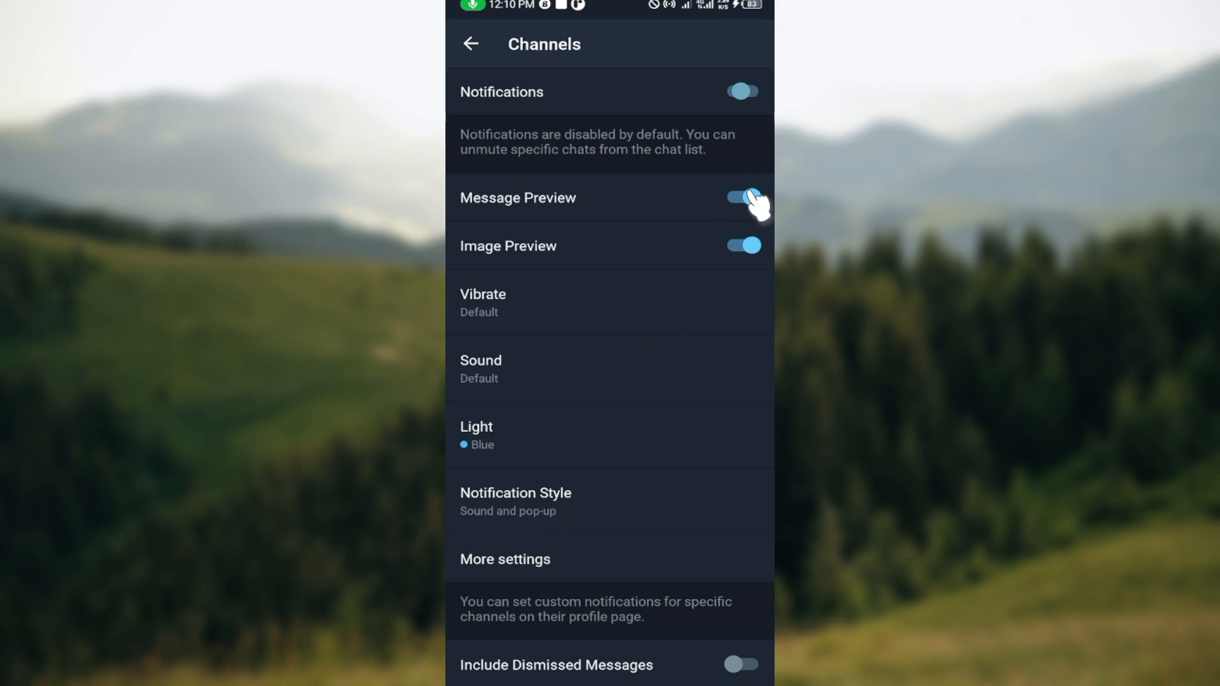
{"action": "left_click", "coordinate": [741, 199]}
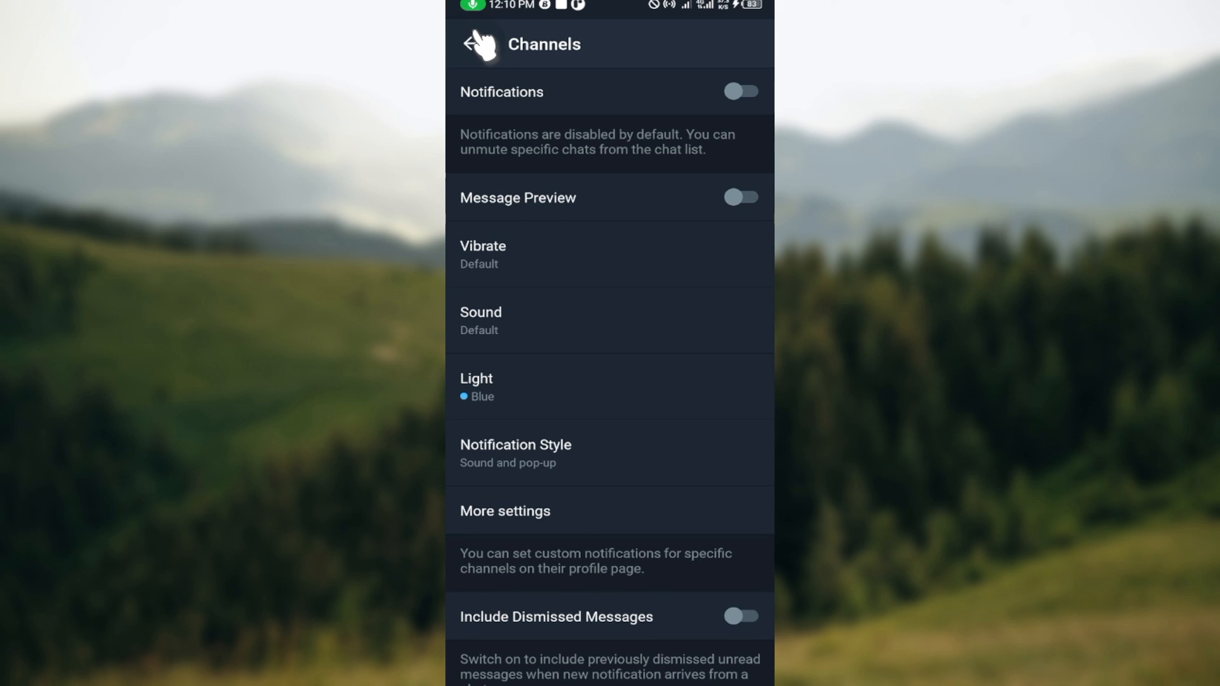
Step: Switch off In-Chat Sounds and Sent Scheduled Messages, then return to the main Settings page
{"action": "left_click", "coordinate": [470, 44]}
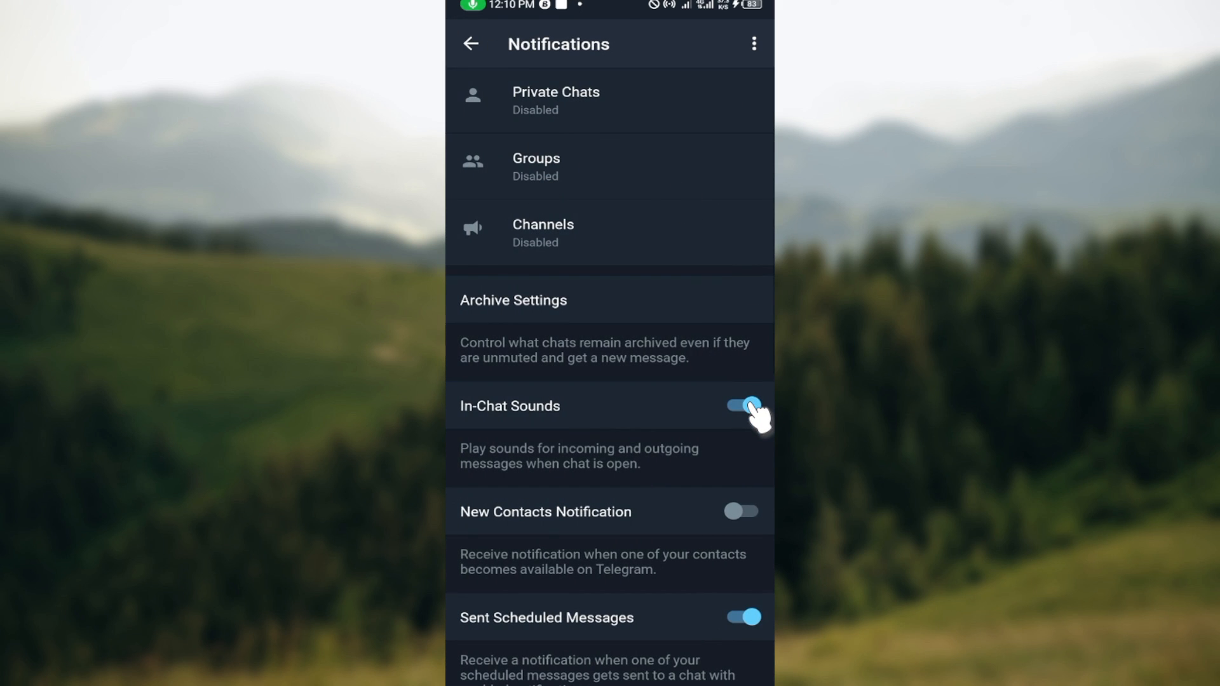
{"action": "left_click", "coordinate": [740, 405]}
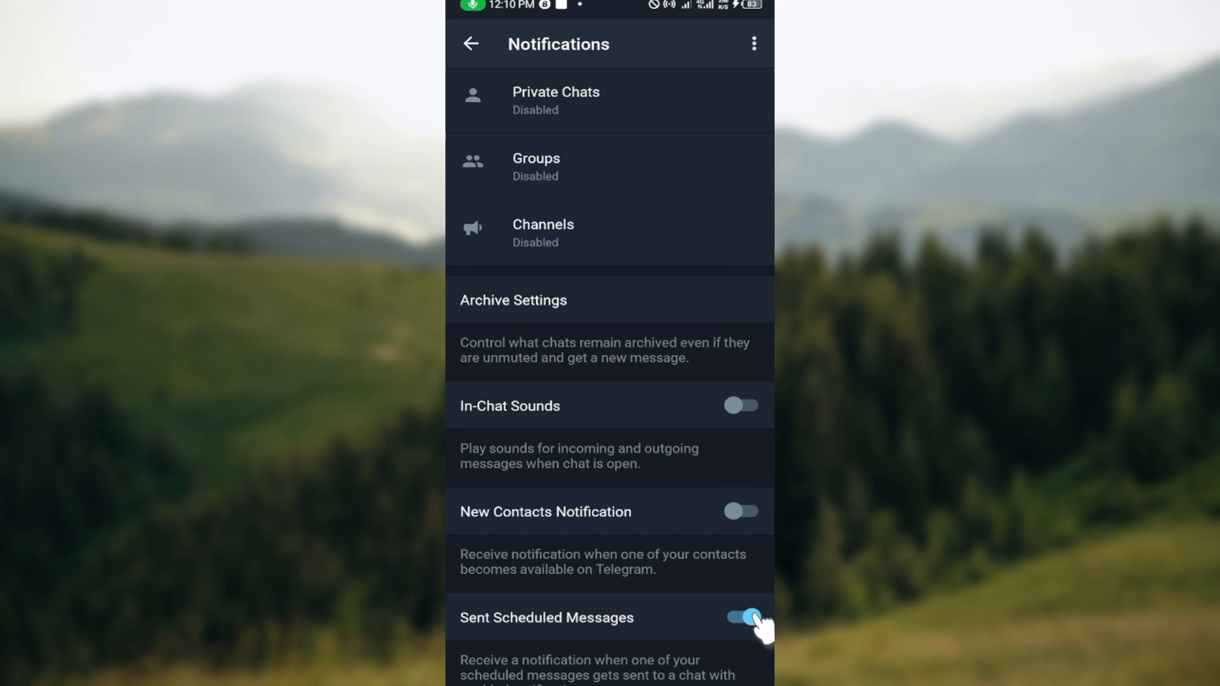
{"action": "mouse_move", "coordinate": [764, 590]}
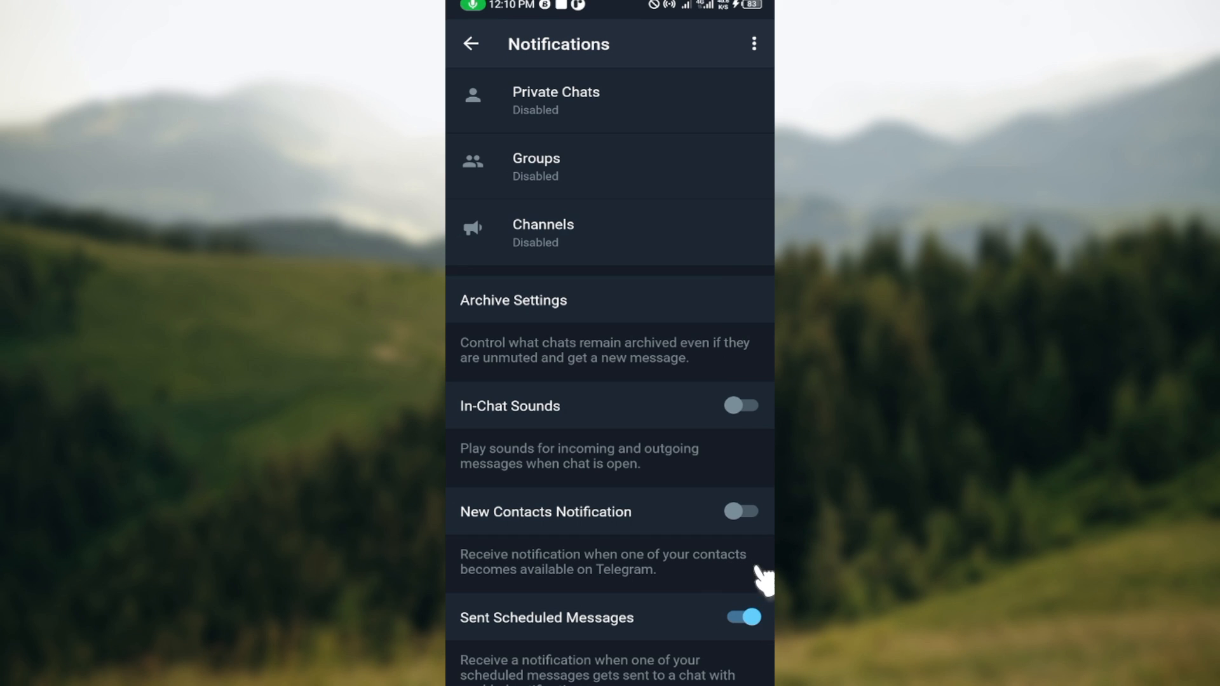
{"action": "mouse_move", "coordinate": [753, 621]}
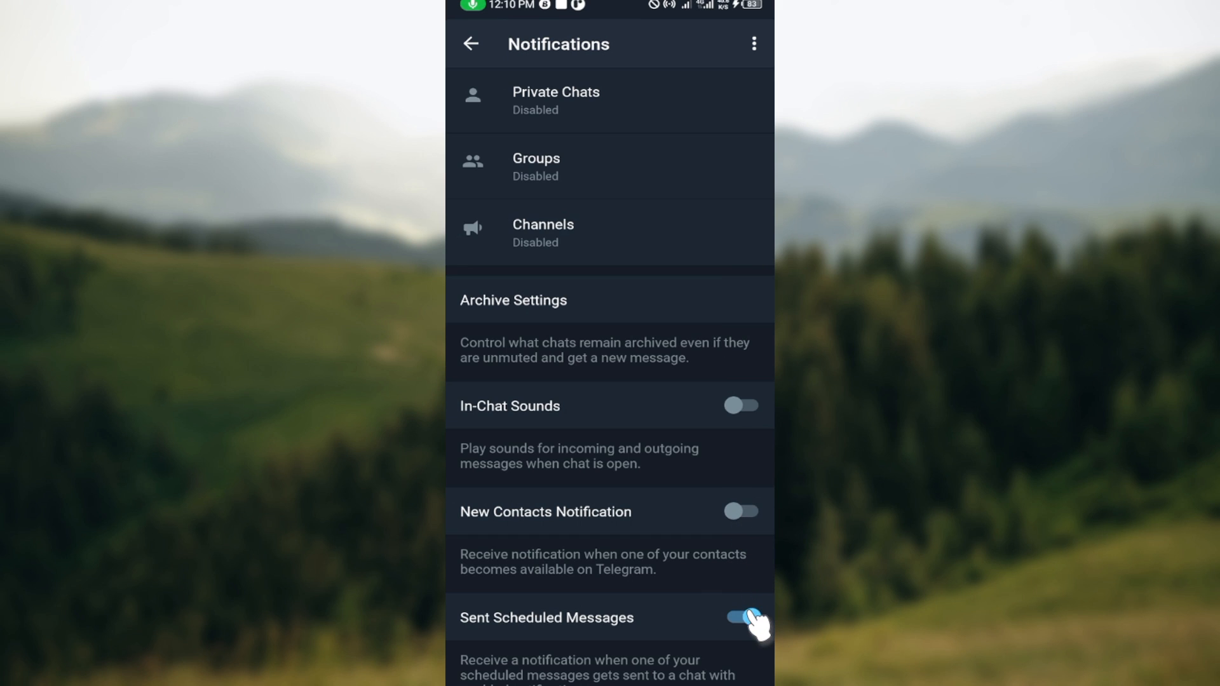
{"action": "left_click", "coordinate": [740, 618]}
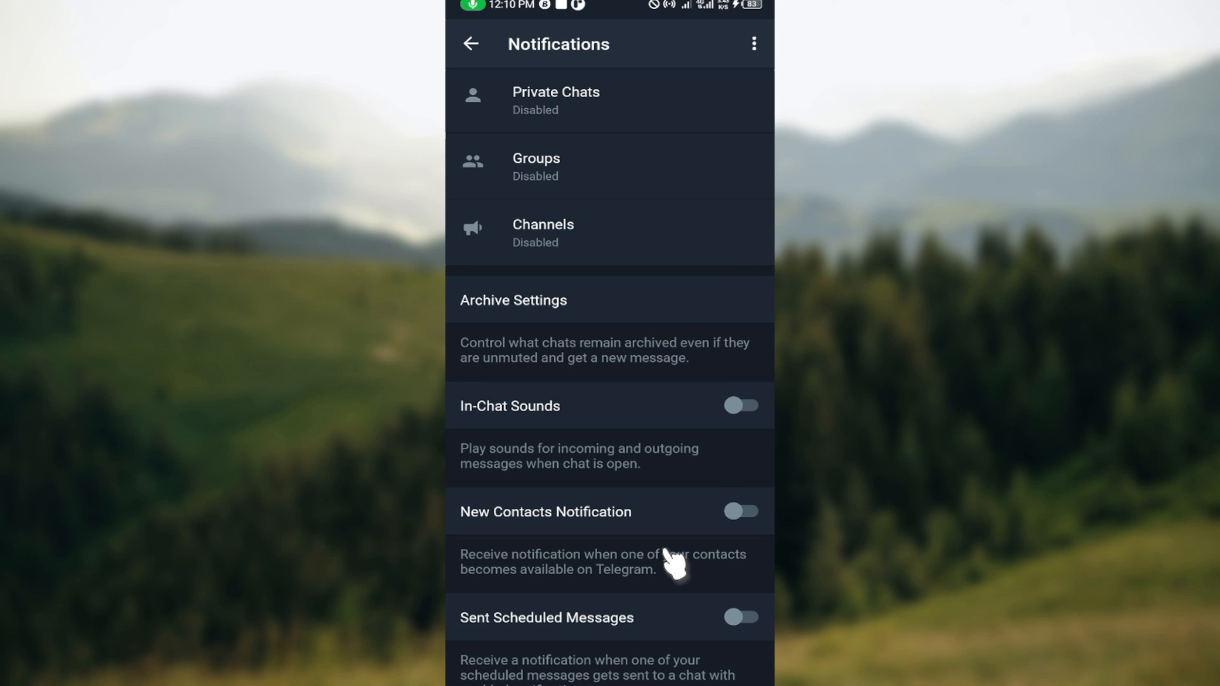
{"action": "mouse_move", "coordinate": [619, 373]}
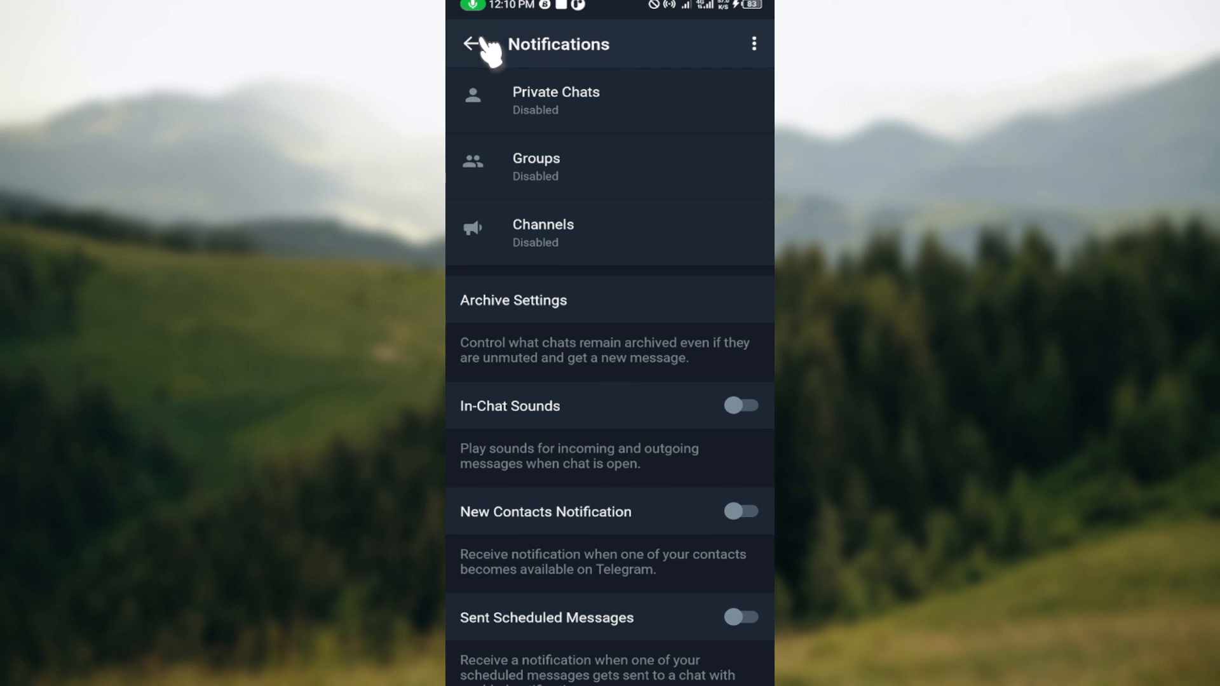
{"action": "mouse_move", "coordinate": [554, 15]}
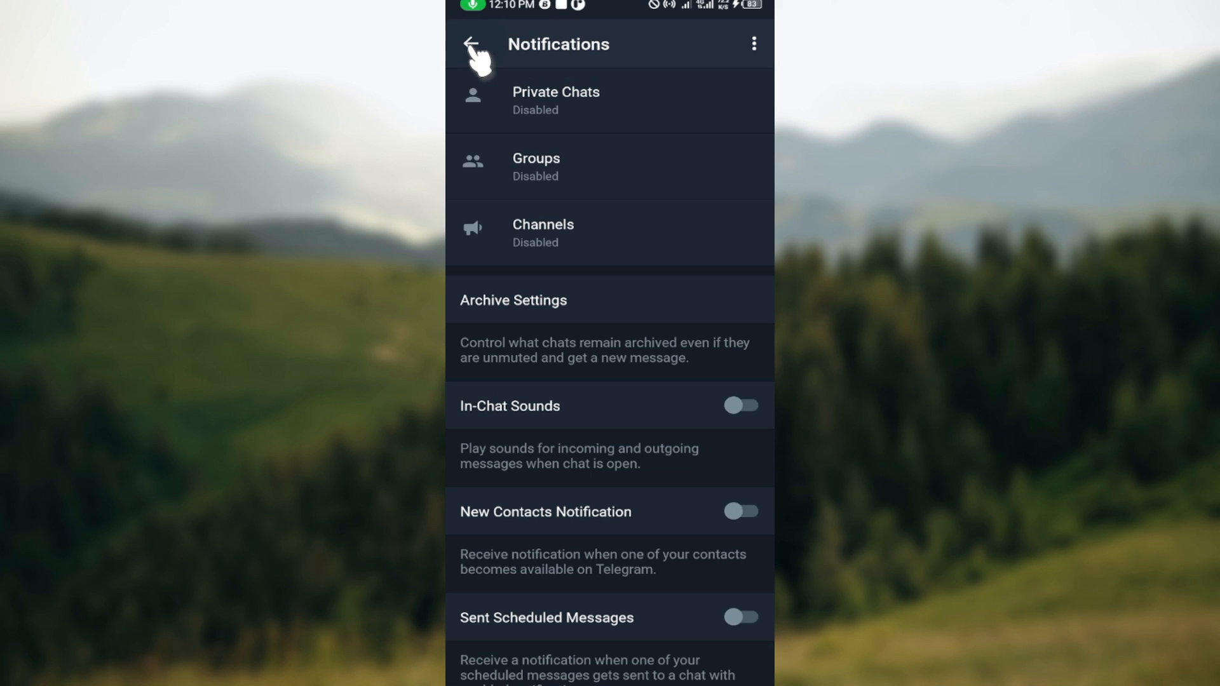
{"action": "left_click", "coordinate": [470, 44]}
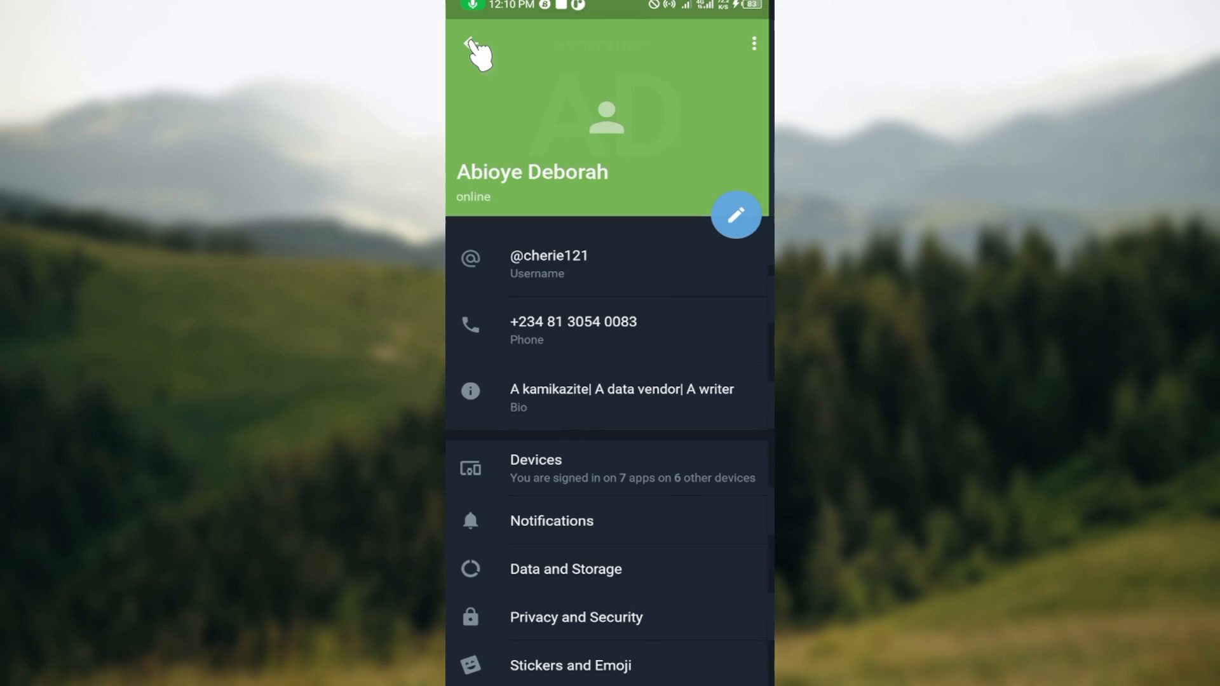